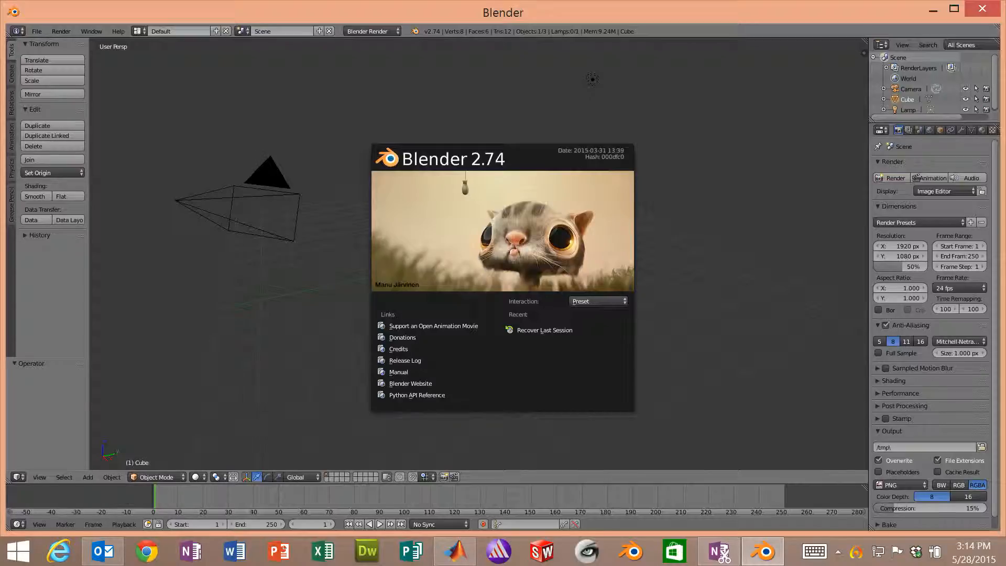
- Dismiss the splash screen and delete the default cube
click(339, 123)
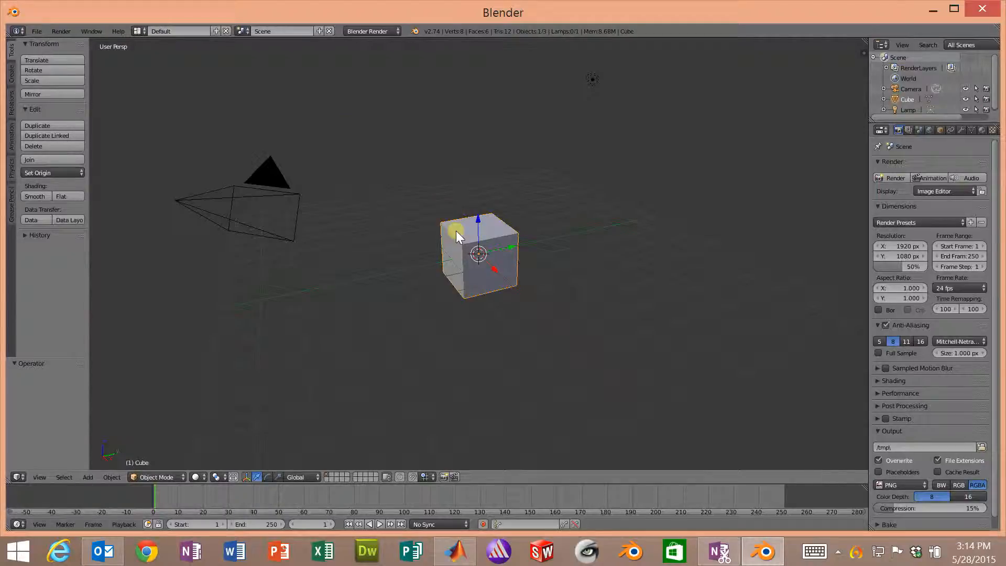
mouse_move(452, 246)
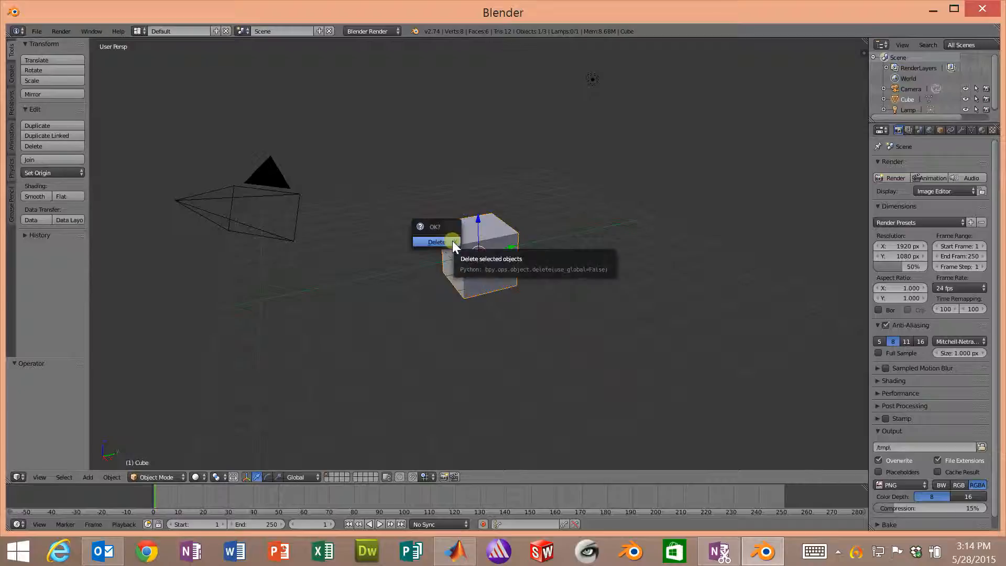
click(436, 242)
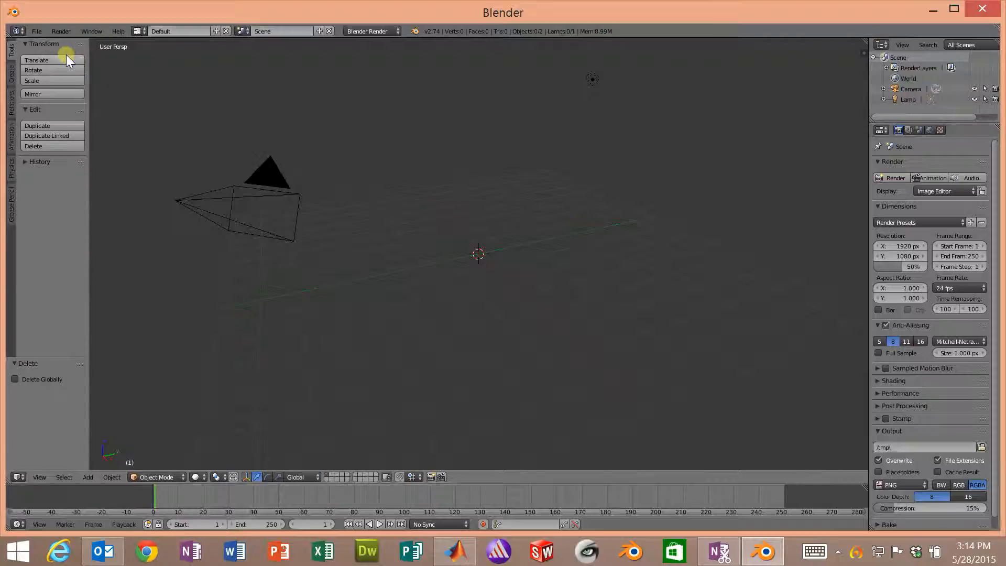
- Import svlattice3D.stl from Desktop > MATLAB Codes as an STL mesh
click(37, 30)
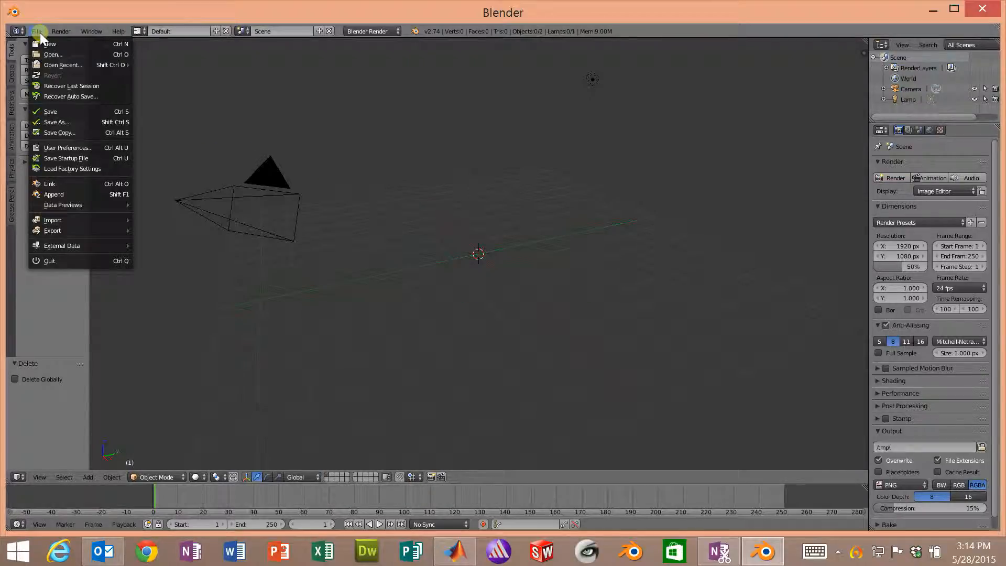
mouse_move(53, 220)
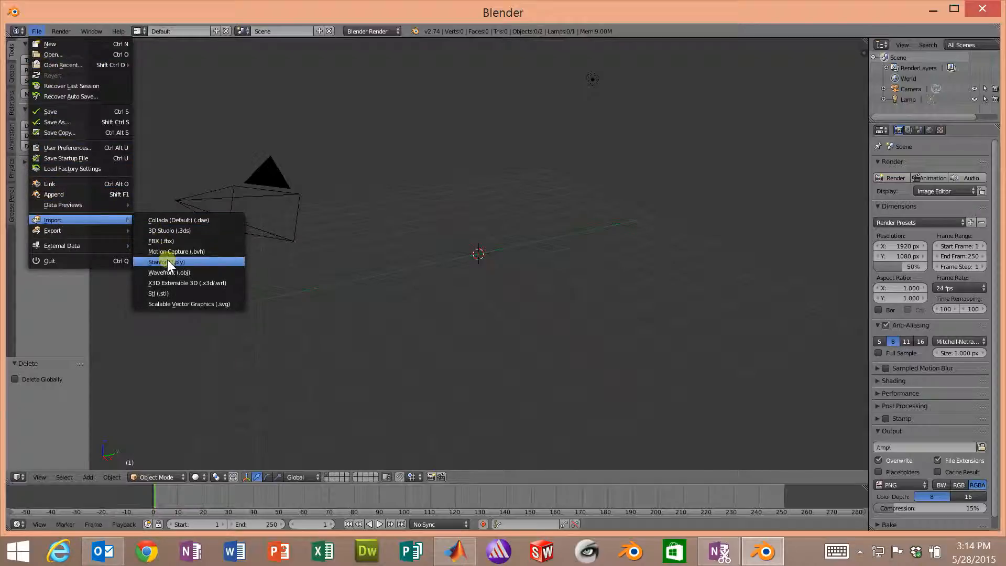
mouse_move(158, 293)
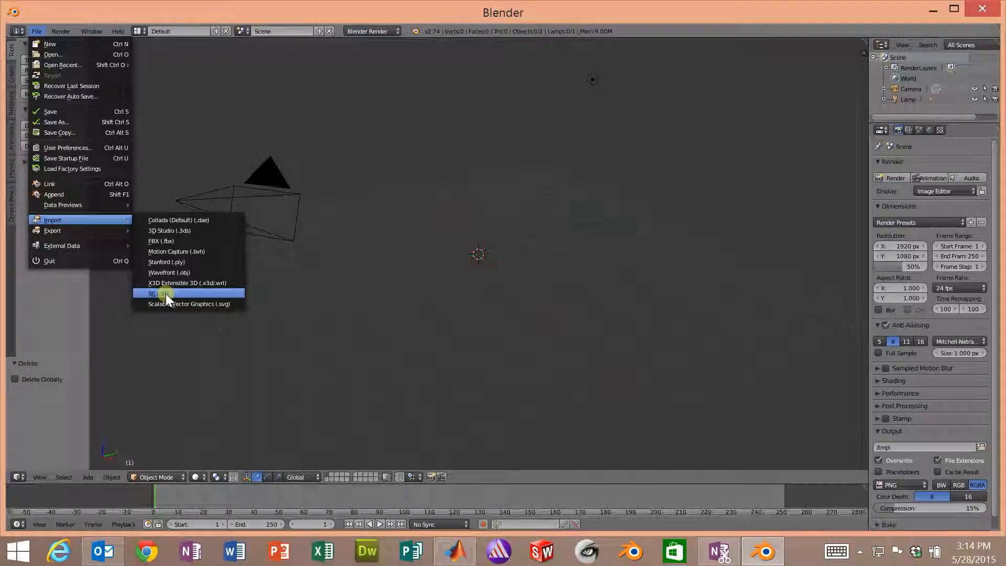
click(156, 294)
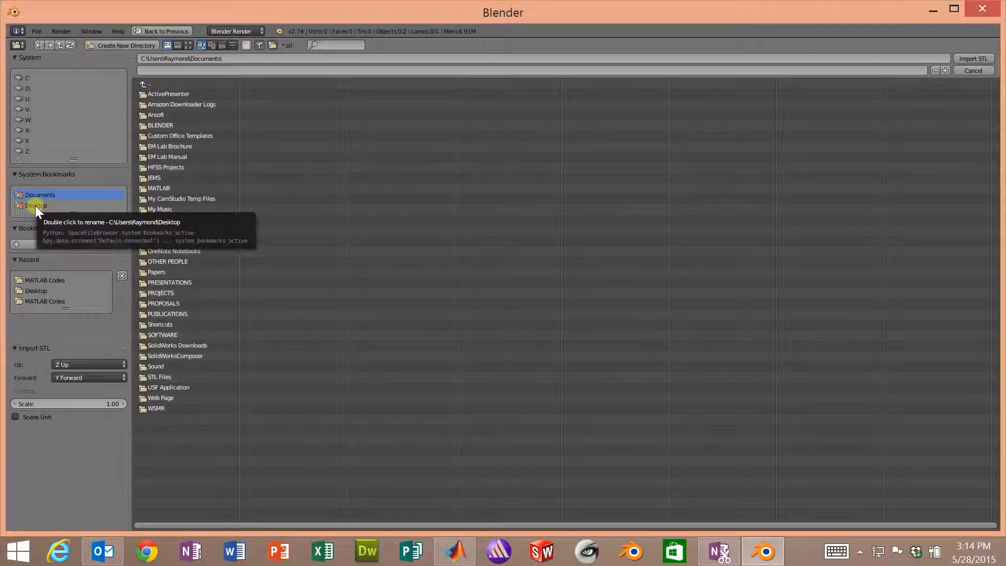
click(36, 206)
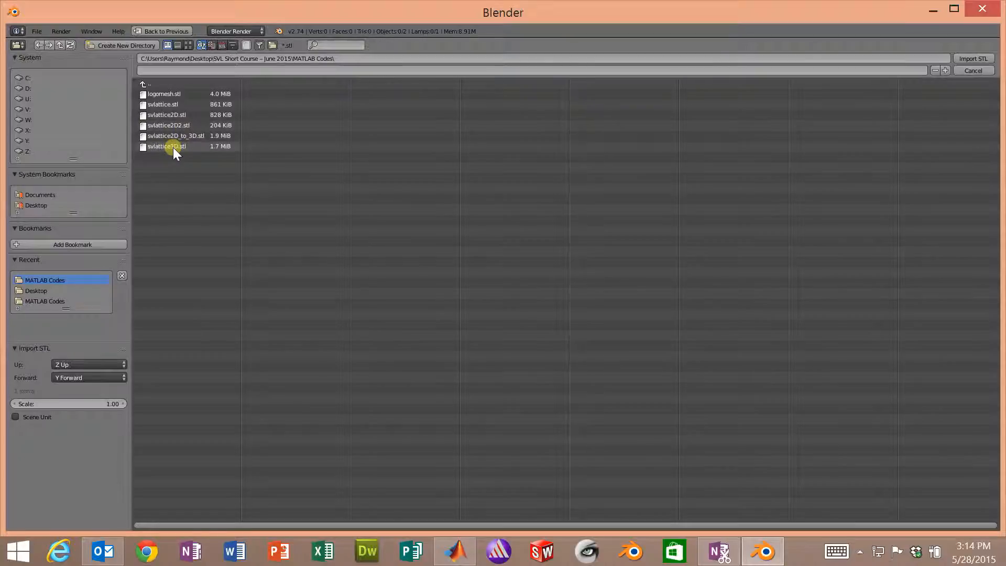
click(165, 145)
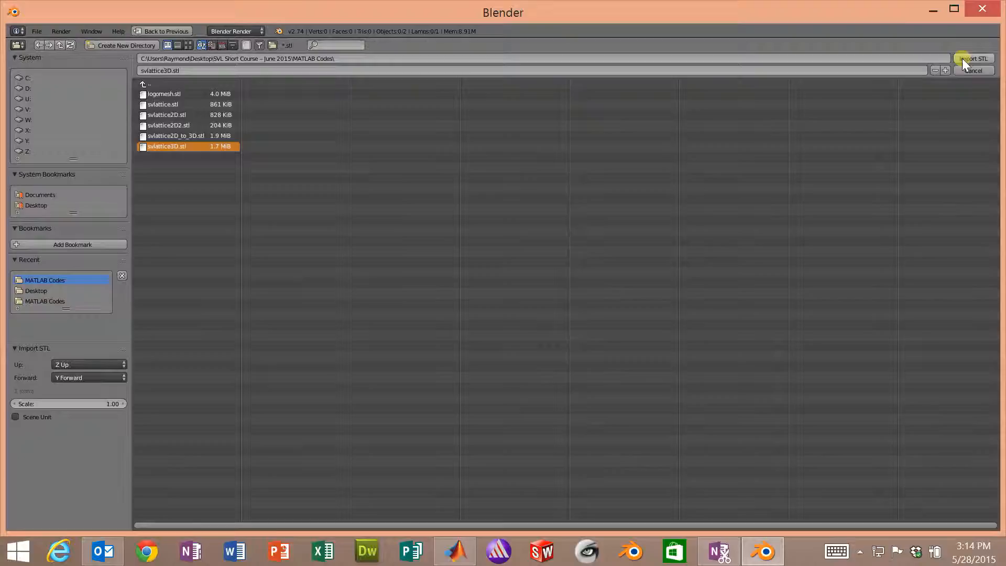
click(971, 59)
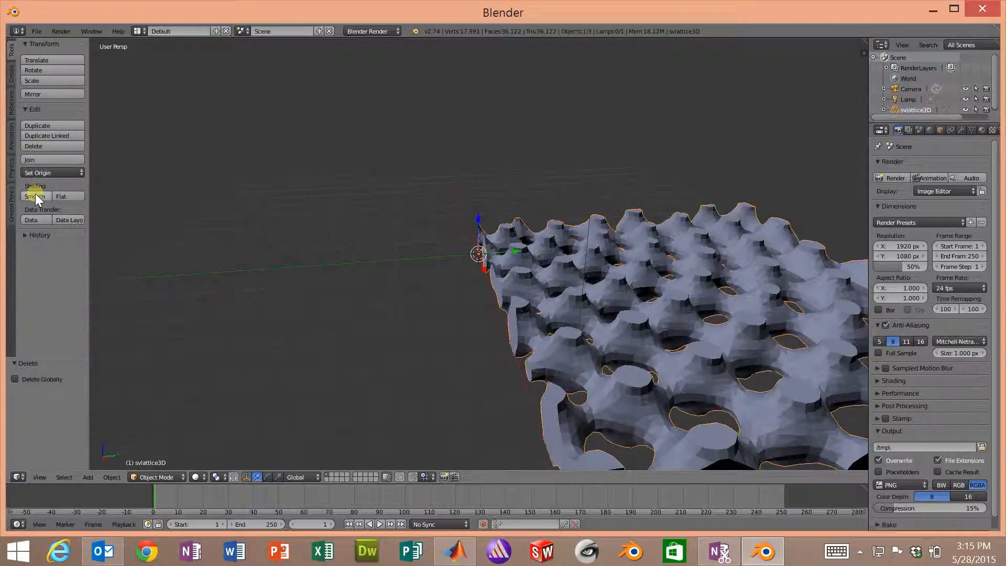
- Try smooth shading, then give the lattice flat shading and orbit around it
click(34, 197)
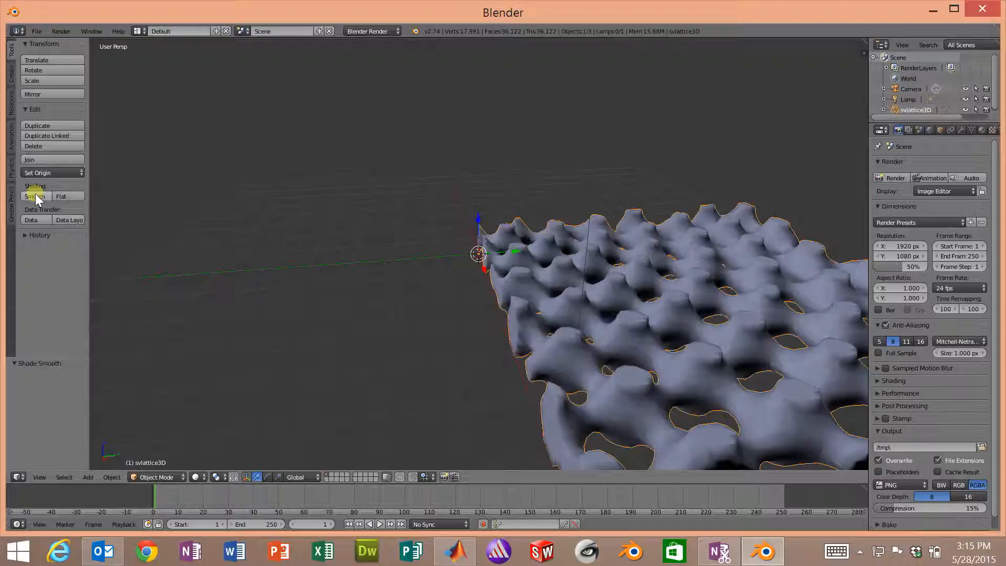
click(35, 197)
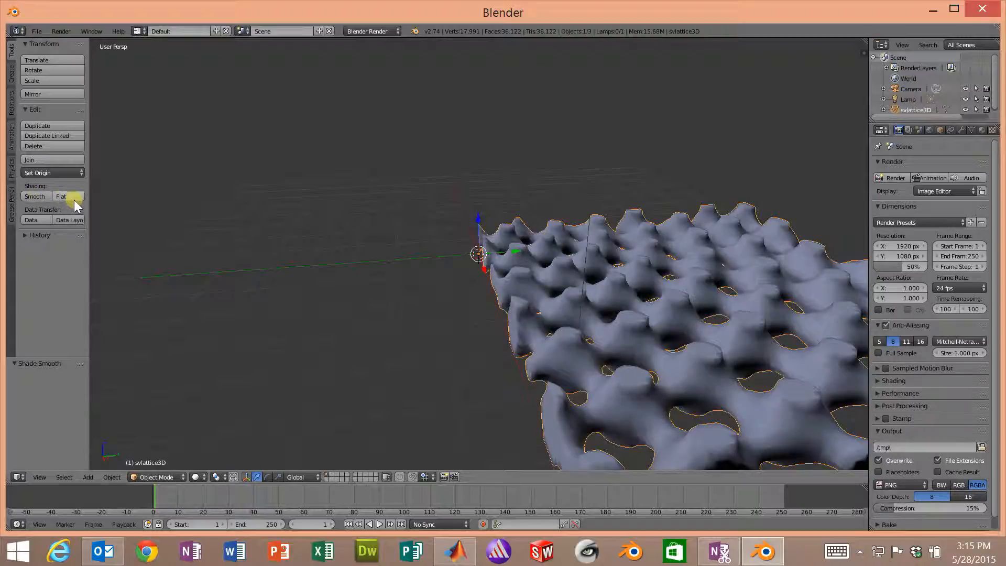
click(61, 197)
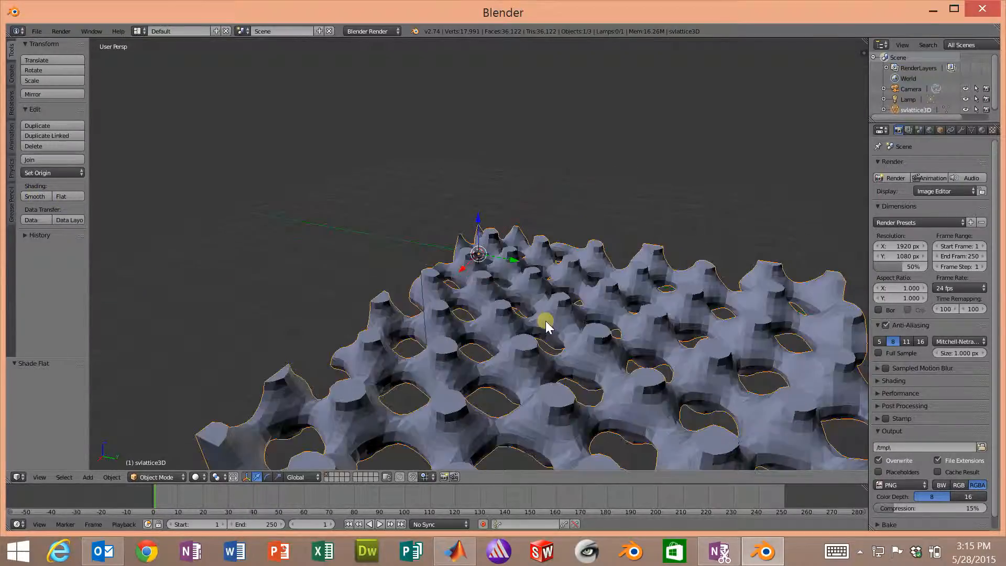
drag(545, 321, 526, 337)
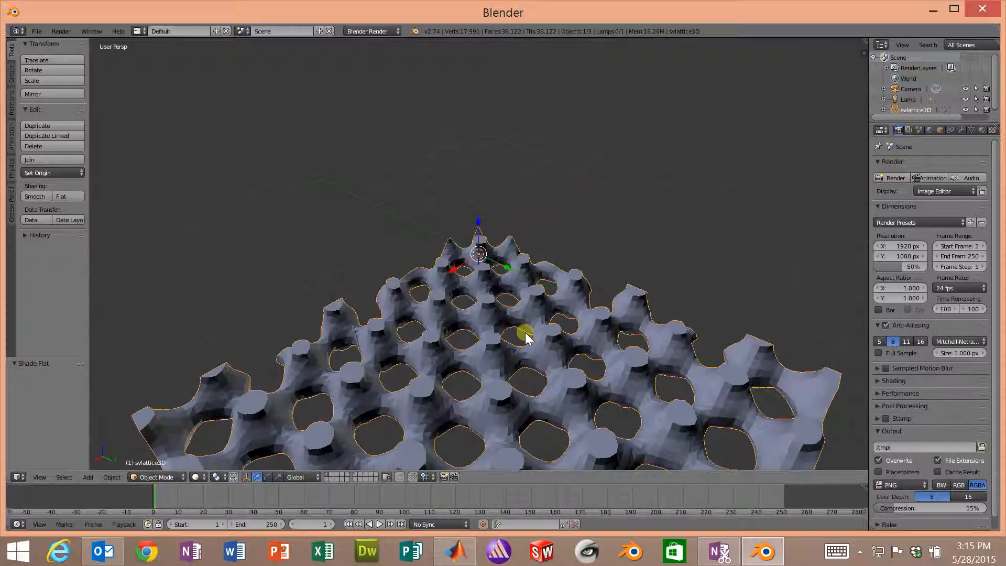
drag(525, 337, 579, 429)
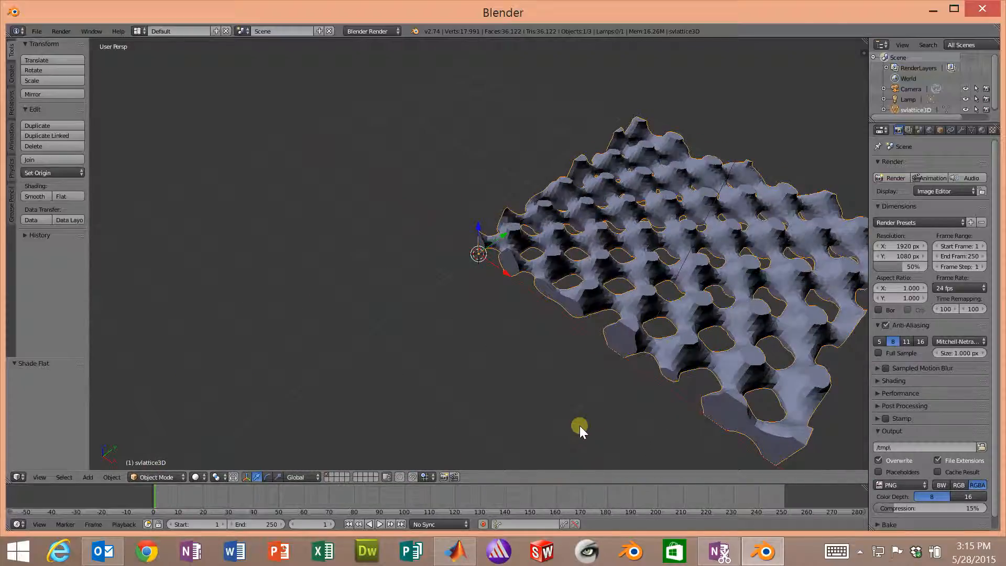
drag(579, 428, 667, 276)
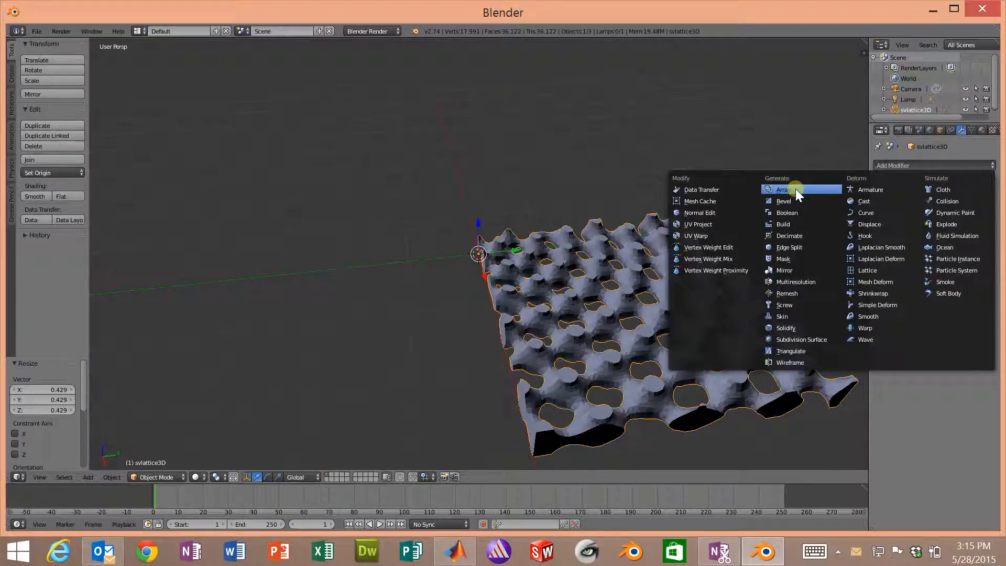
- Add an Array modifier with count 5 and relative Z offset 1.000, stacking the lattice vertically
click(781, 189)
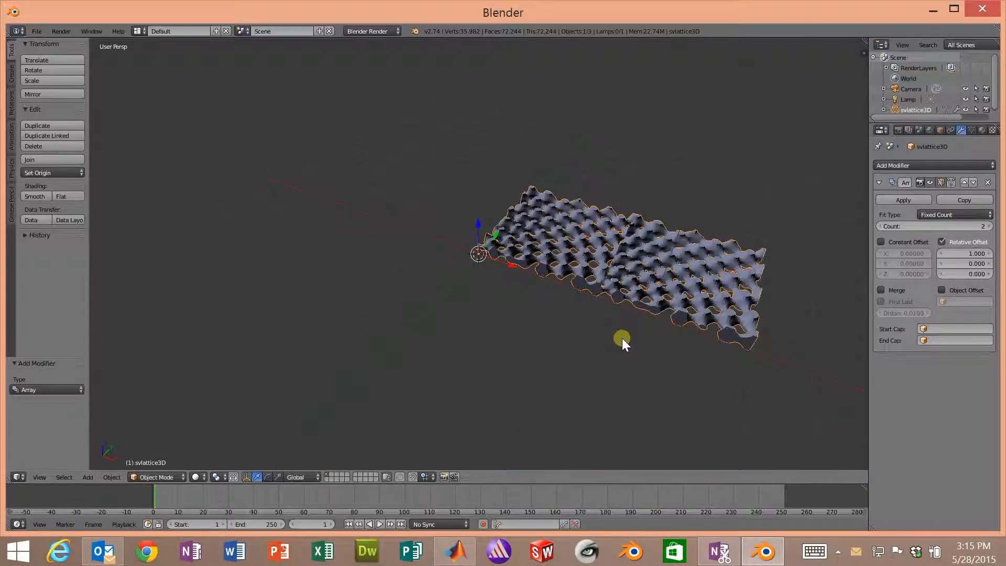
drag(622, 339, 800, 277)
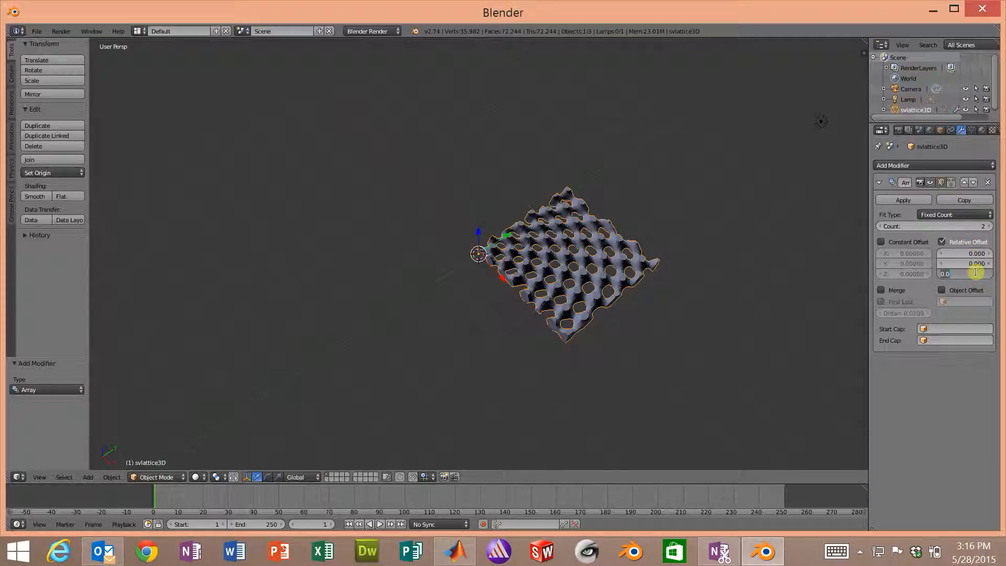
text(1.000)
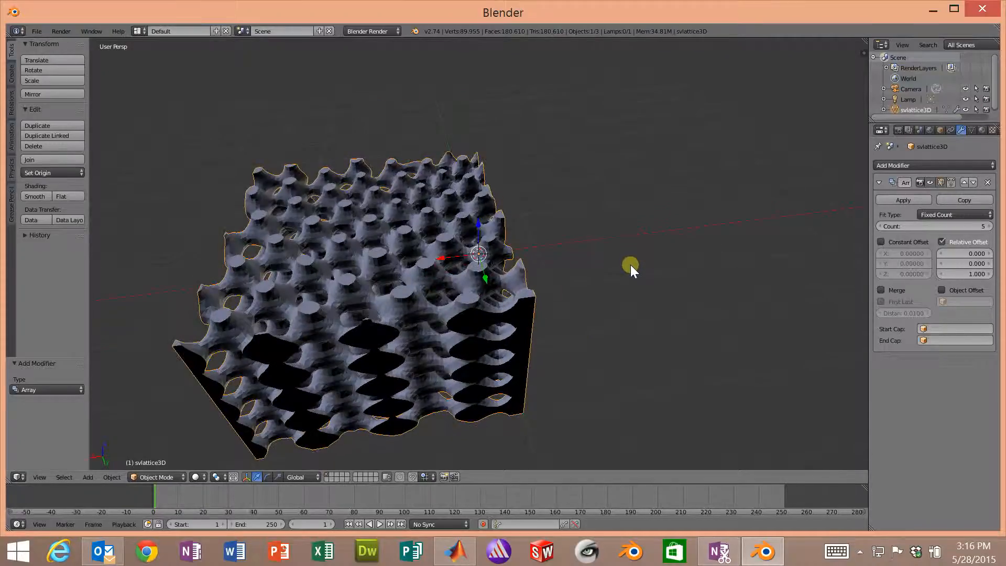
drag(632, 269, 669, 260)
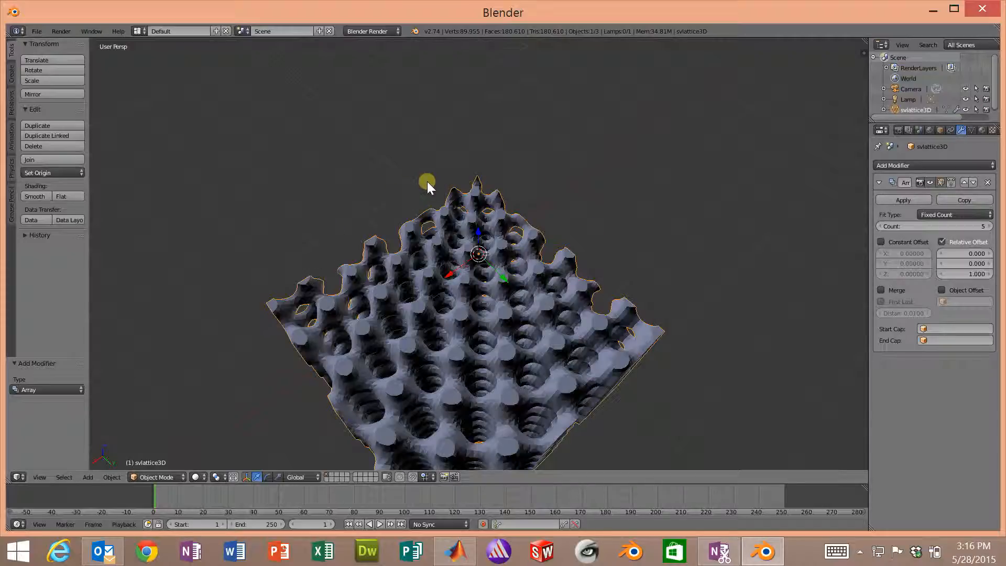
drag(426, 182, 292, 140)
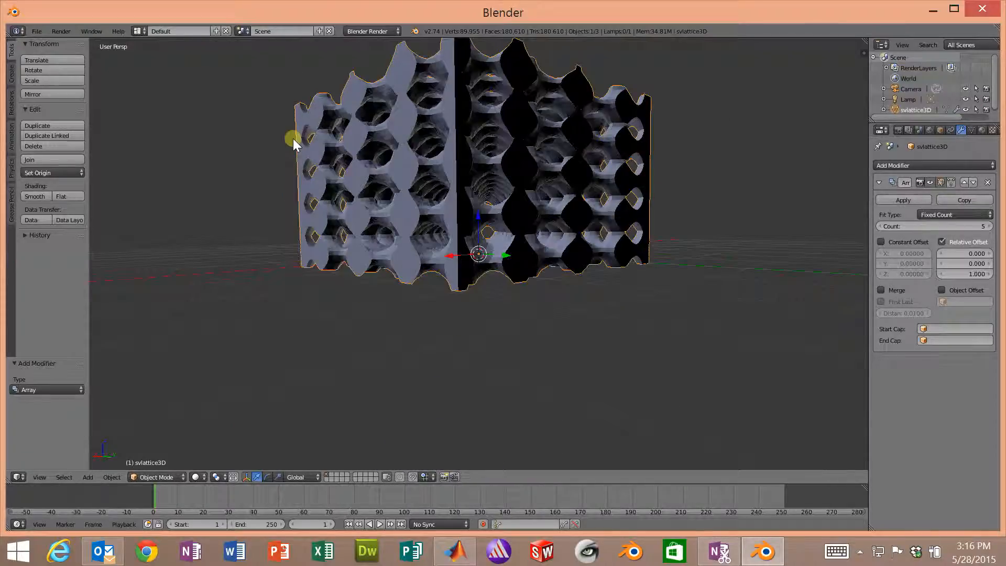
drag(292, 139, 272, 234)
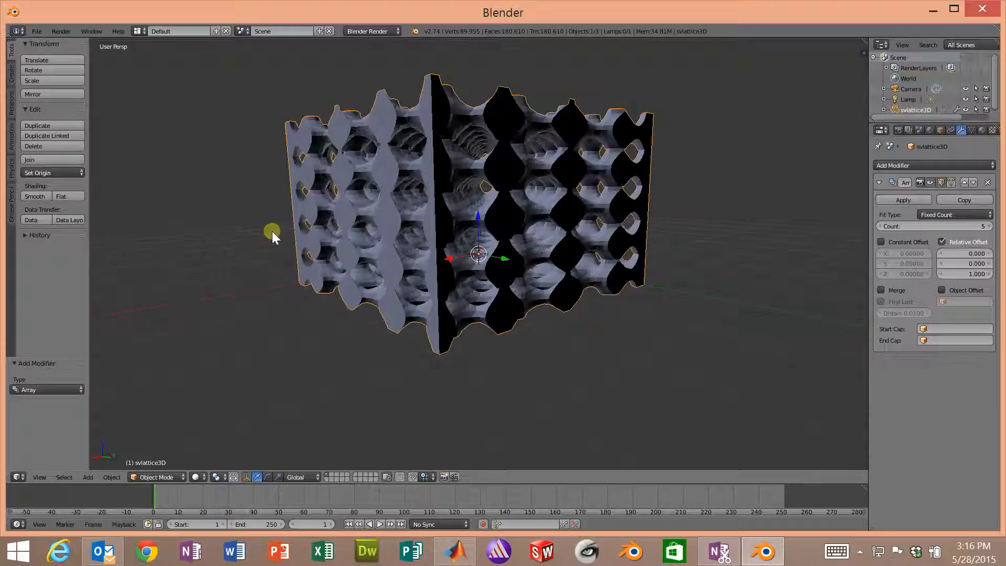
drag(272, 231, 652, 316)
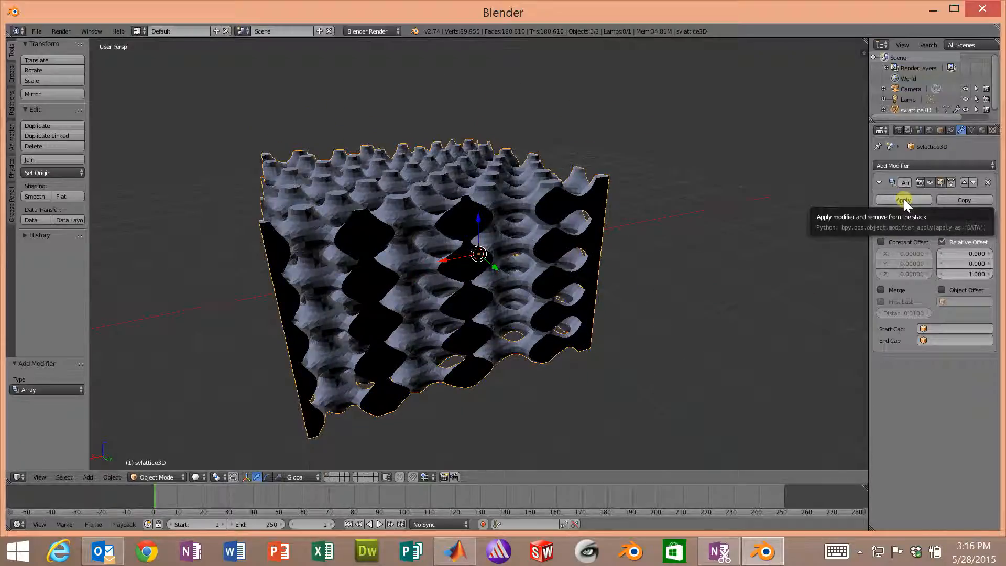
- Apply the Array modifier to merge the five layers into one mesh
click(903, 200)
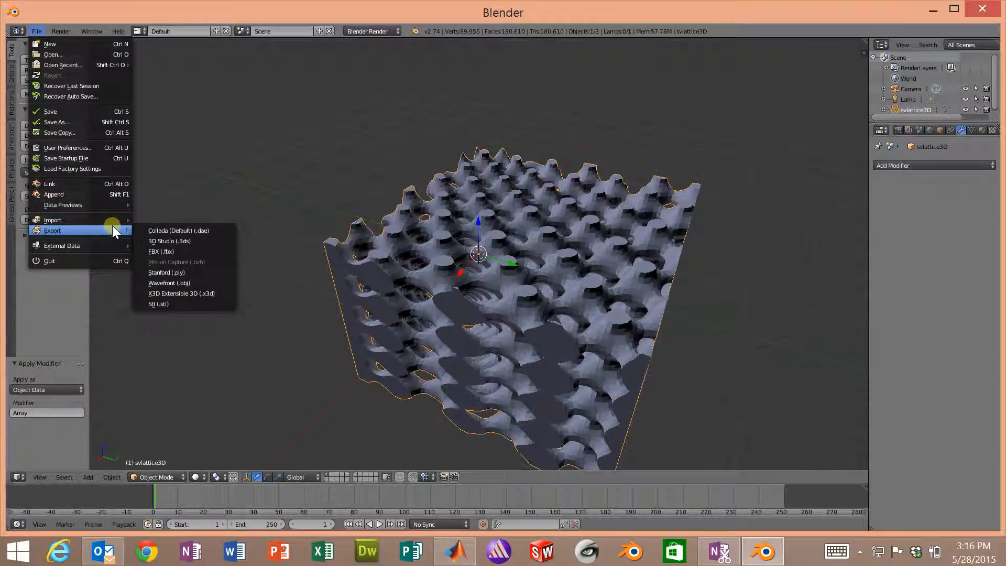
mouse_move(158, 303)
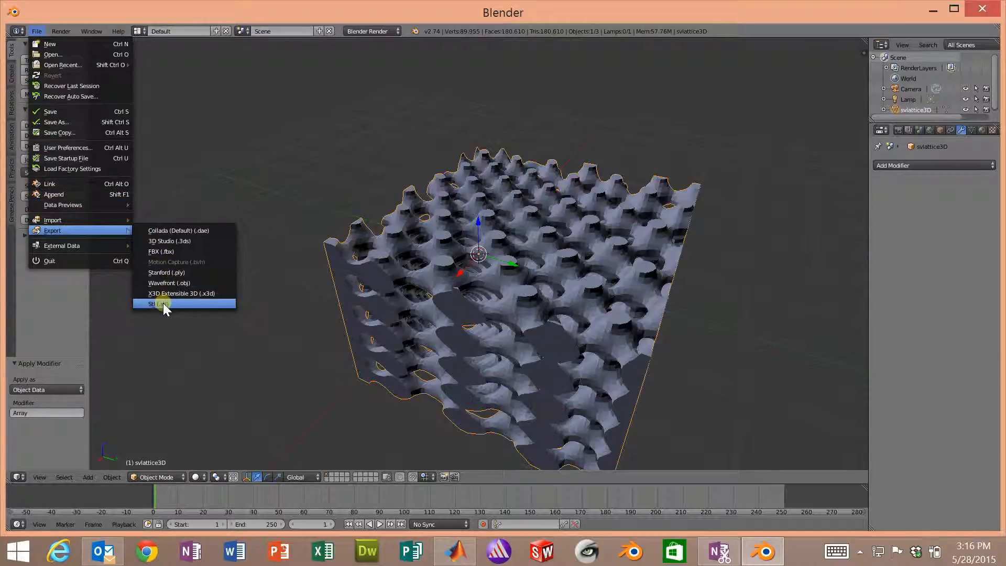
- Export the stack to MATLAB Codes as svlattice3D_stacked.stl
click(157, 304)
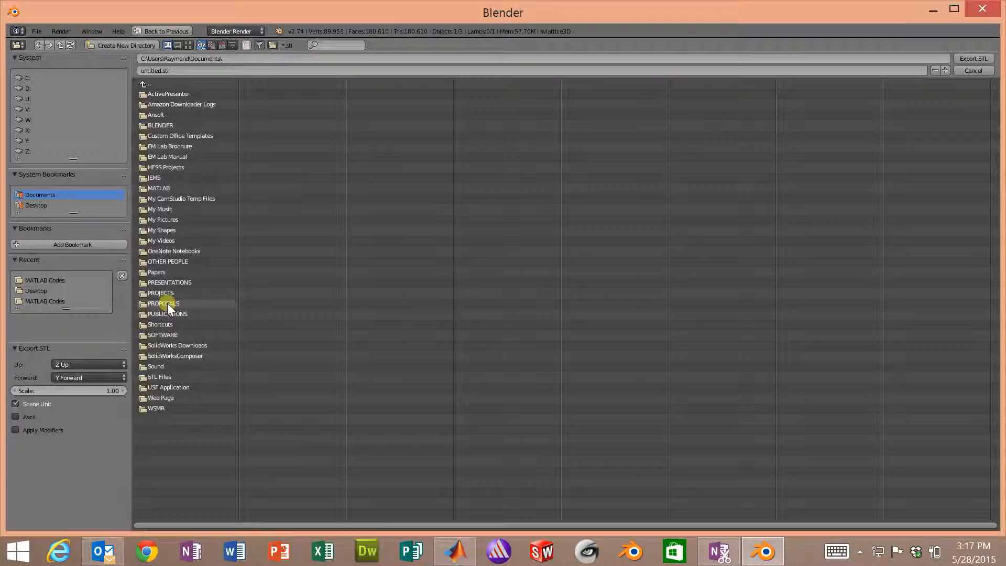
mouse_move(35, 154)
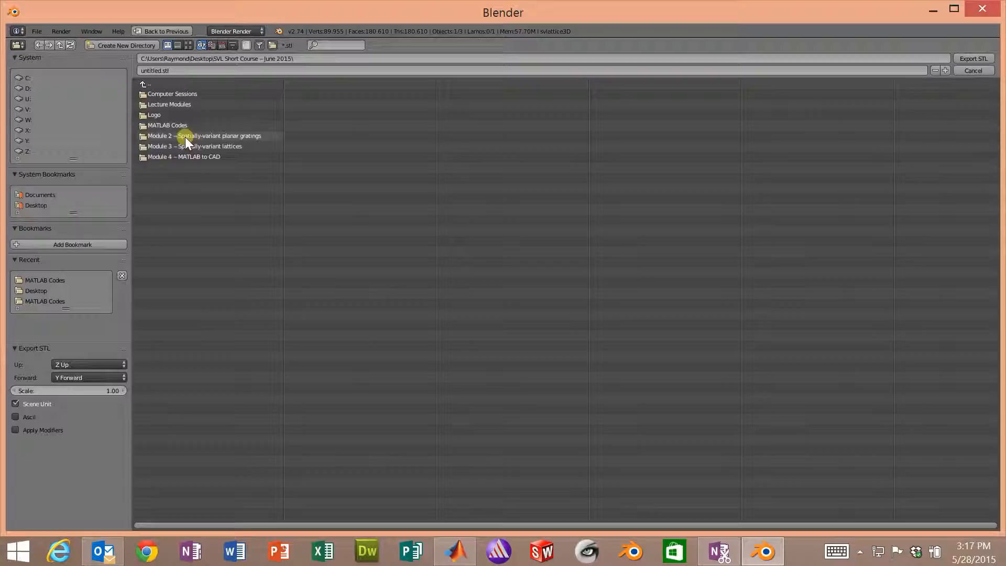
double_click(168, 125)
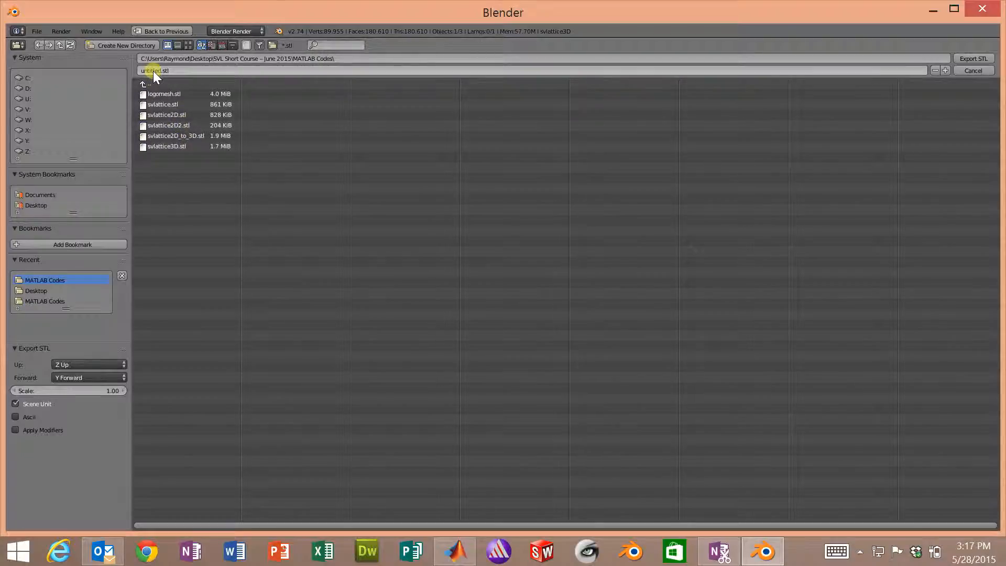
click(167, 145)
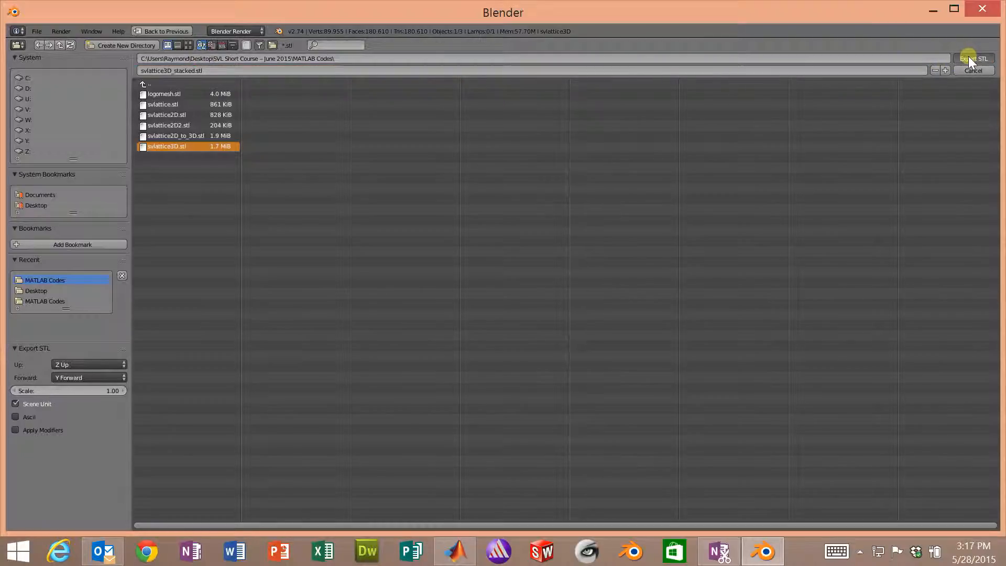
click(973, 58)
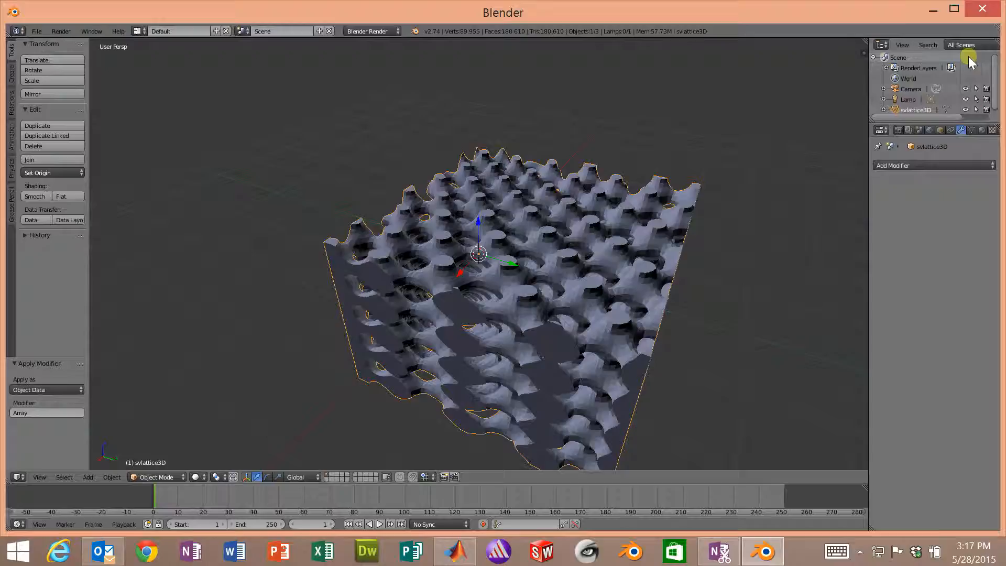
mouse_move(849, 135)
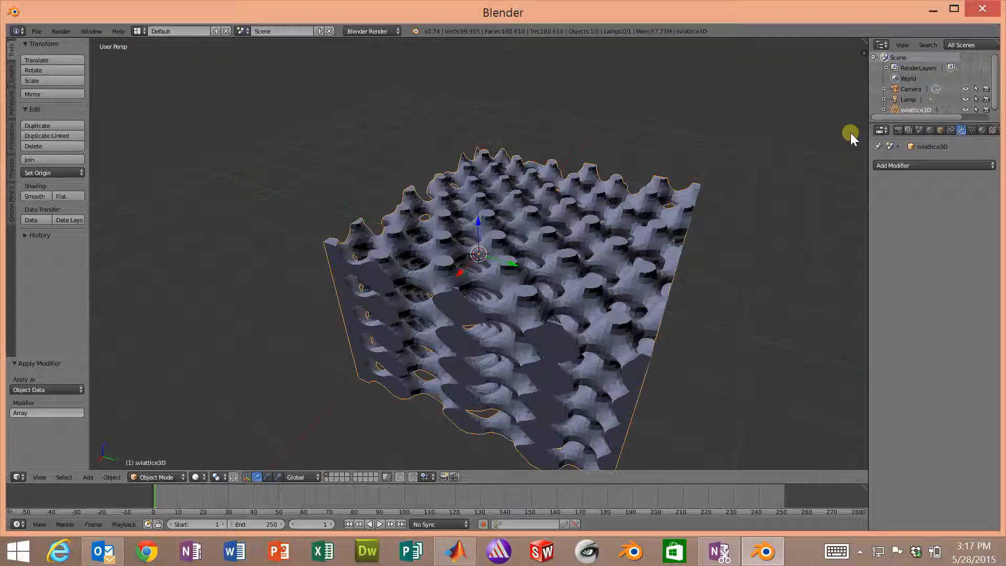
drag(849, 132, 718, 189)
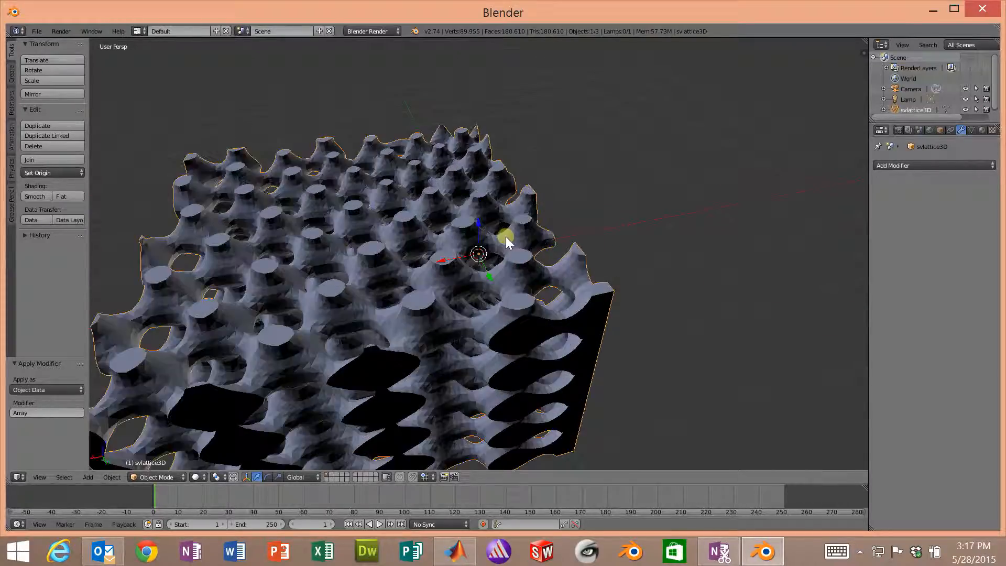
scroll(down, 3)
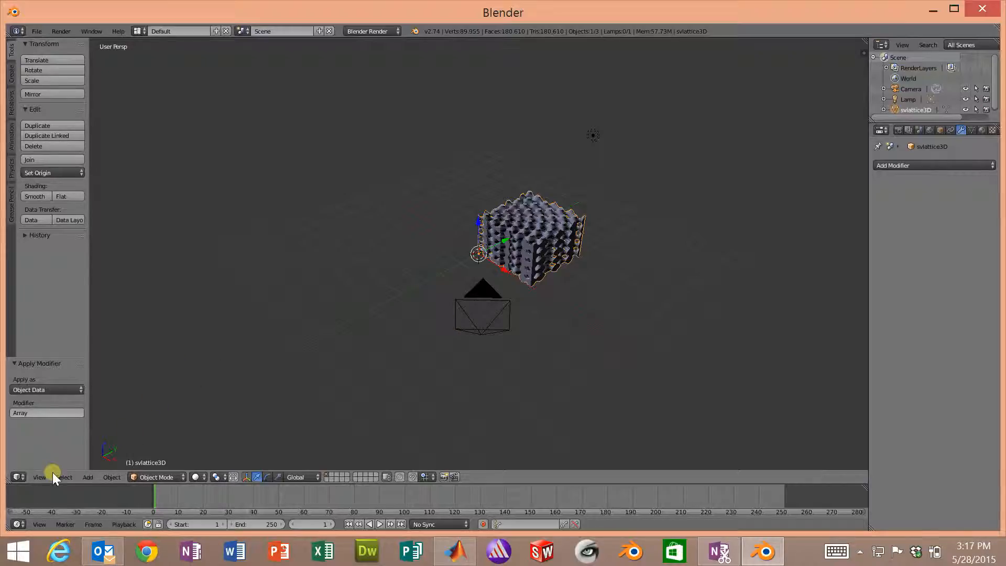
- Switch the viewport to look through the scene camera
click(38, 477)
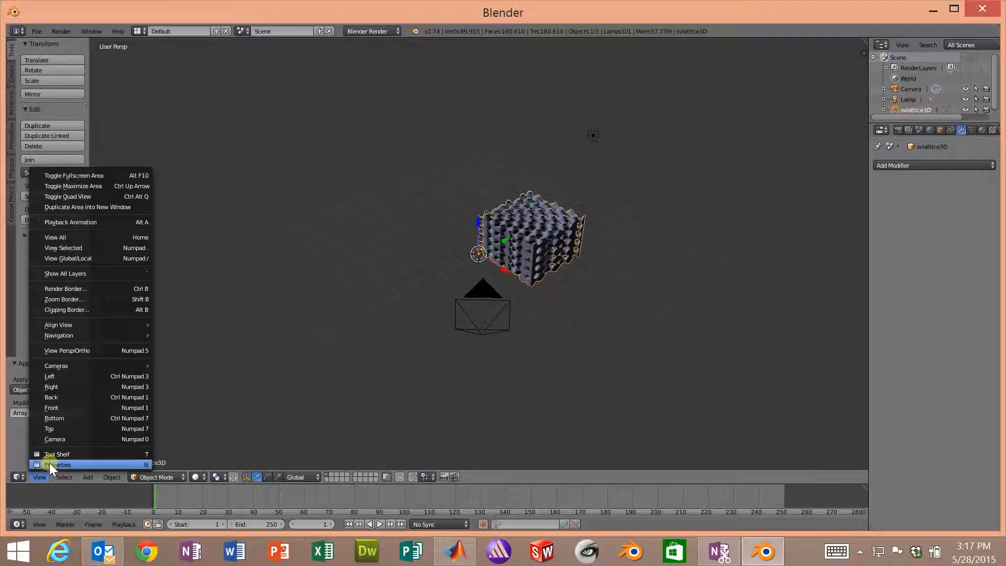
mouse_move(54, 439)
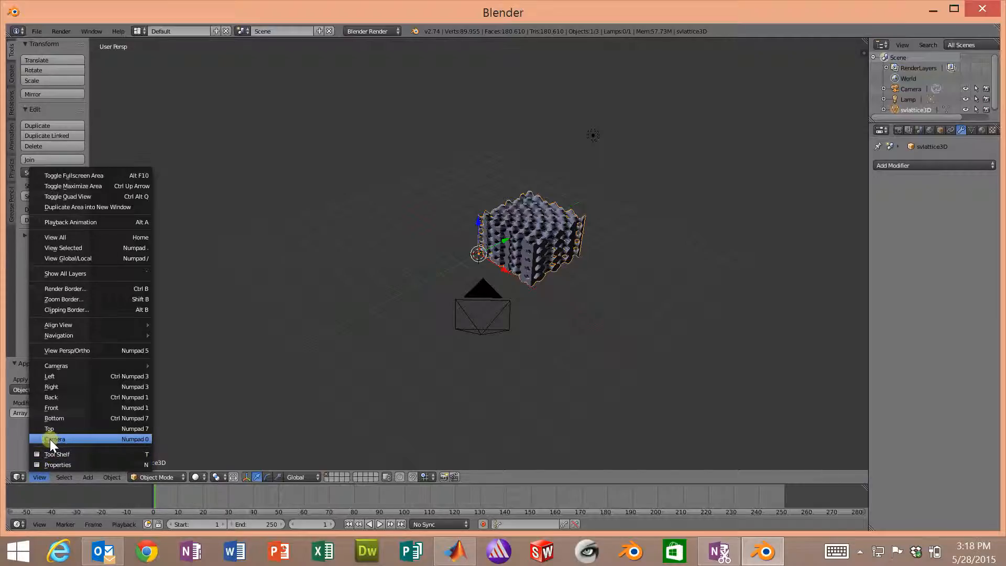
click(54, 438)
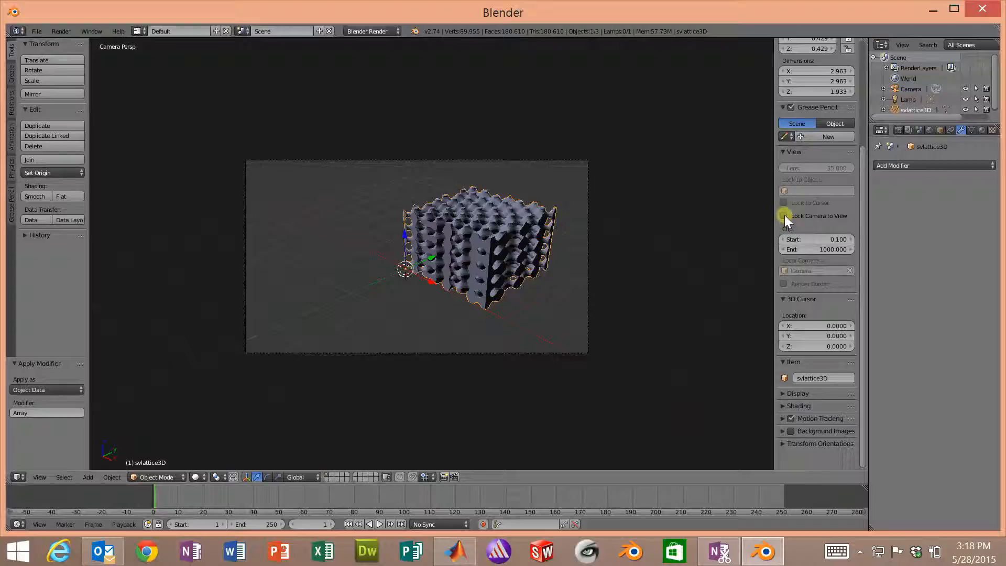
- Enable Lock Camera to View in the sidebar's View panel
click(783, 215)
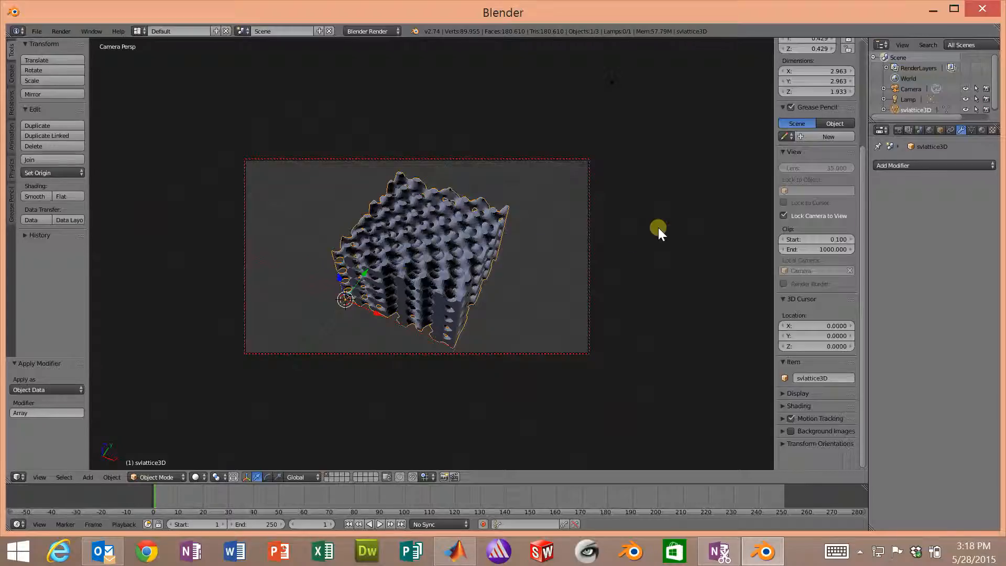
mouse_move(900, 130)
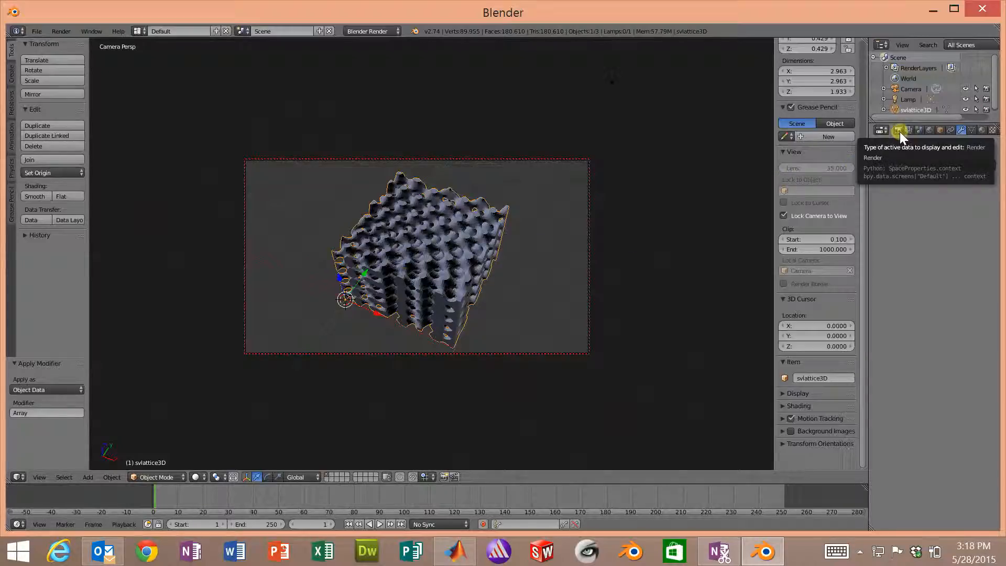
- Set render resolution to 1080×1080 and move the camera closer over the lattice
click(899, 130)
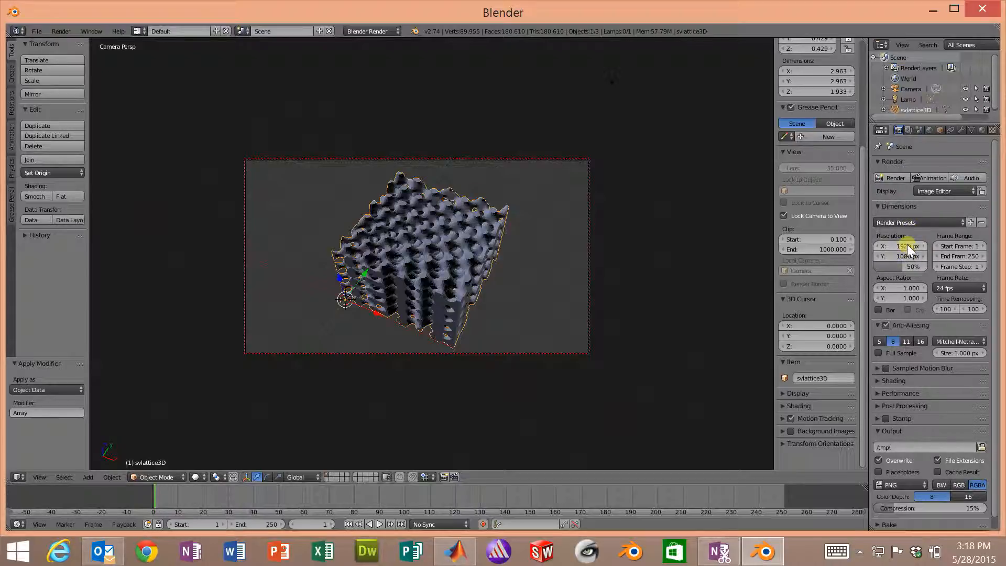
click(898, 245)
text(1080)
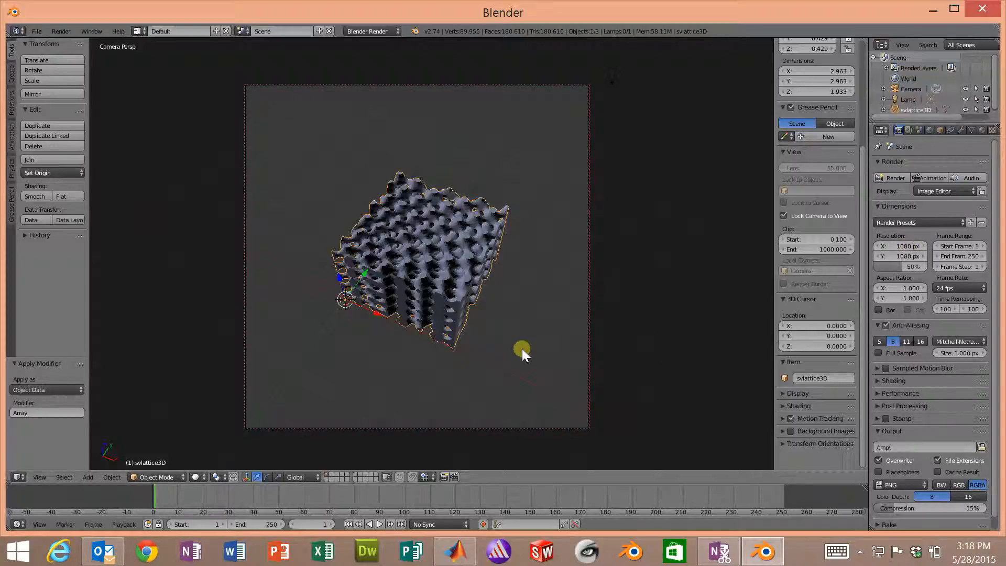
drag(522, 349, 414, 237)
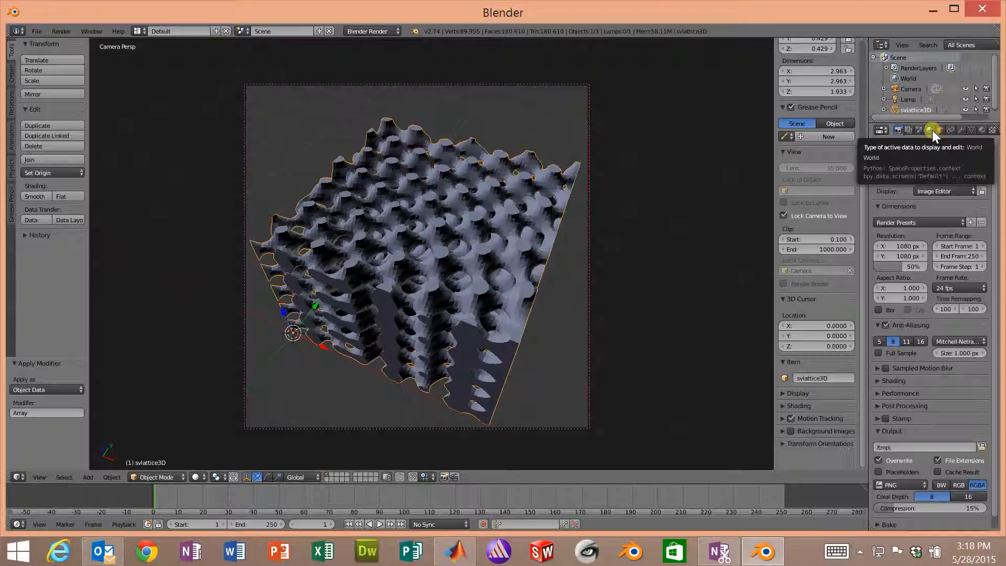
- Set the world horizon colour to white and render a test image
click(933, 131)
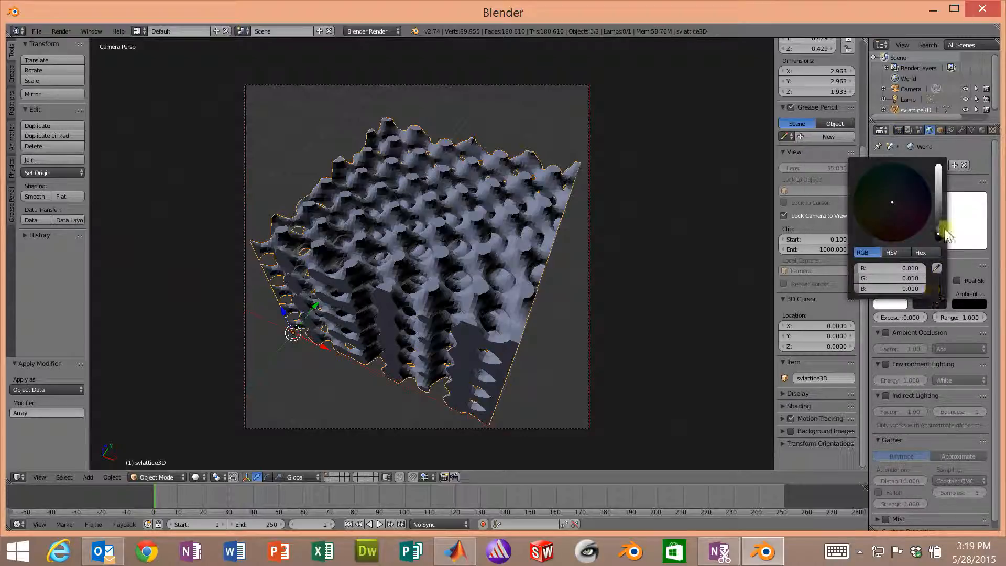
drag(939, 234, 934, 166)
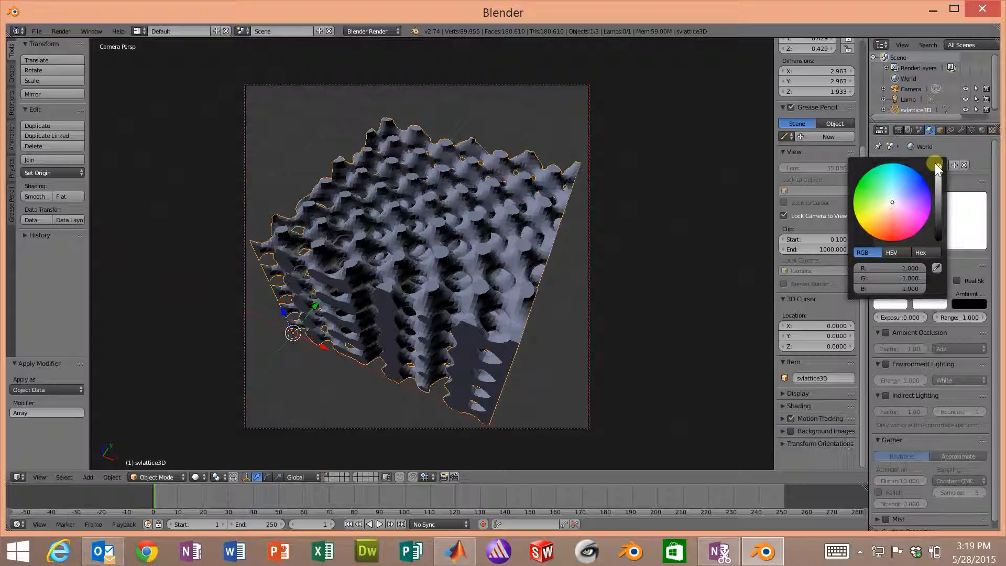
click(898, 131)
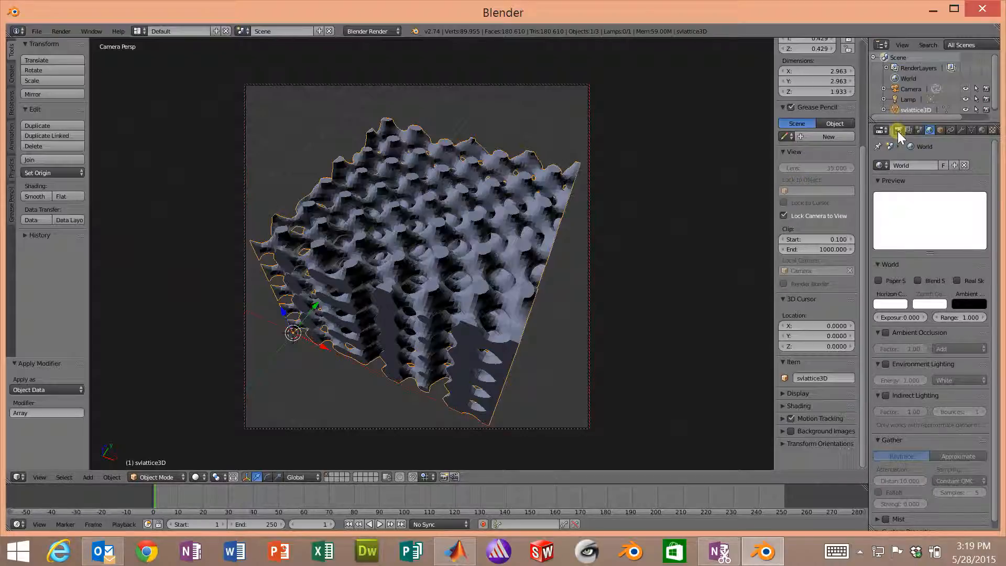
click(897, 130)
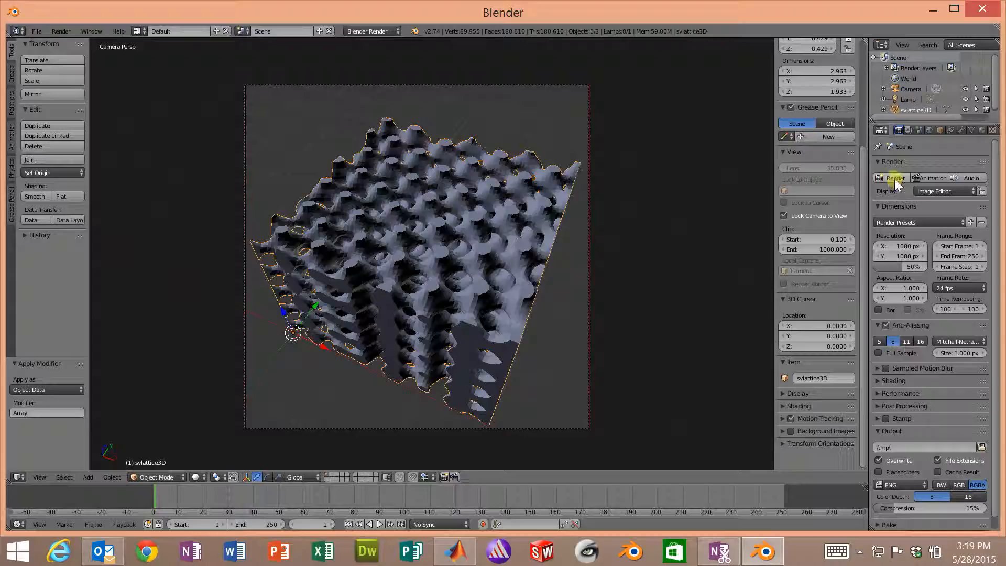
click(894, 177)
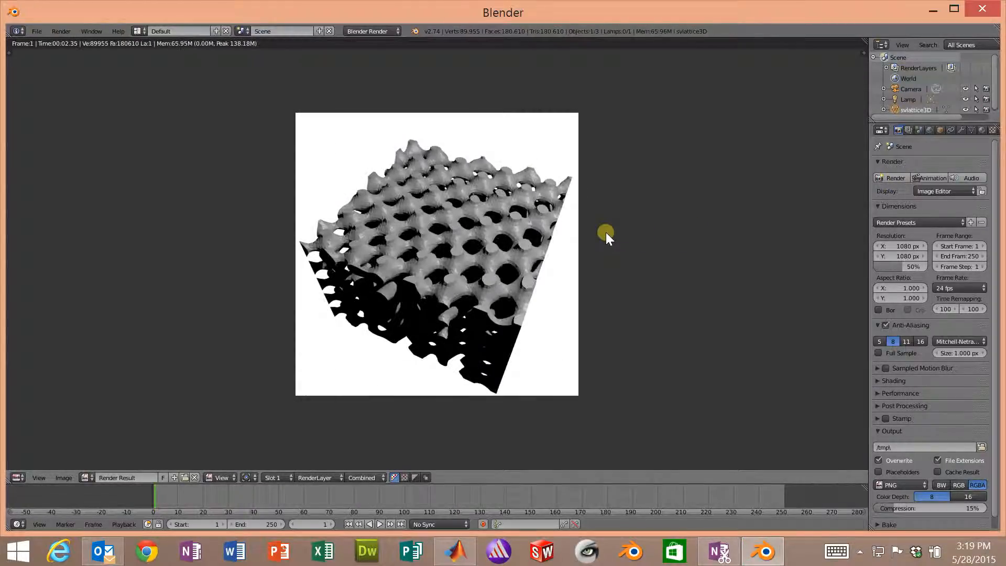
mouse_move(516, 257)
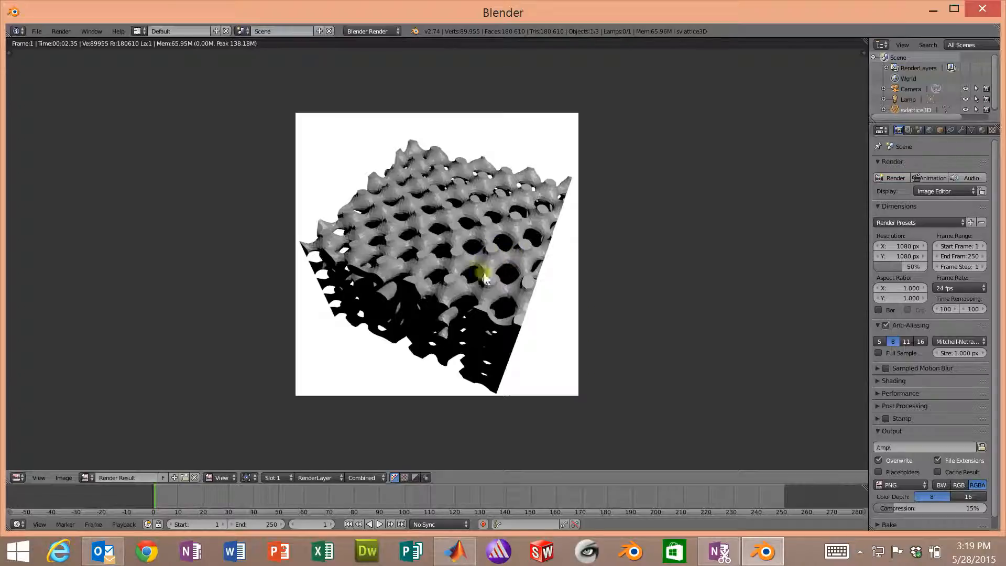
mouse_move(467, 230)
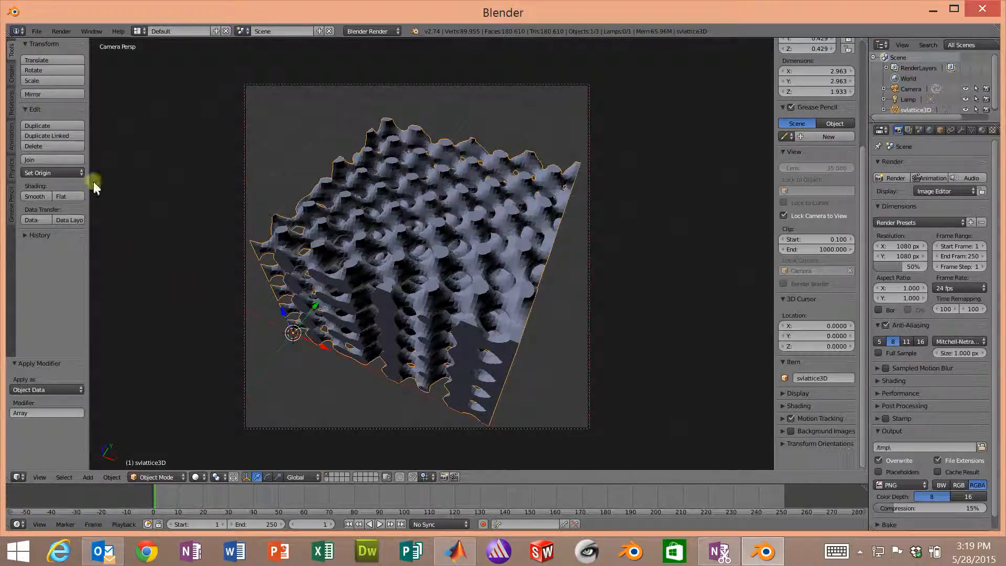
- Apply smooth shading to the lattice stack and view it from behind
click(35, 196)
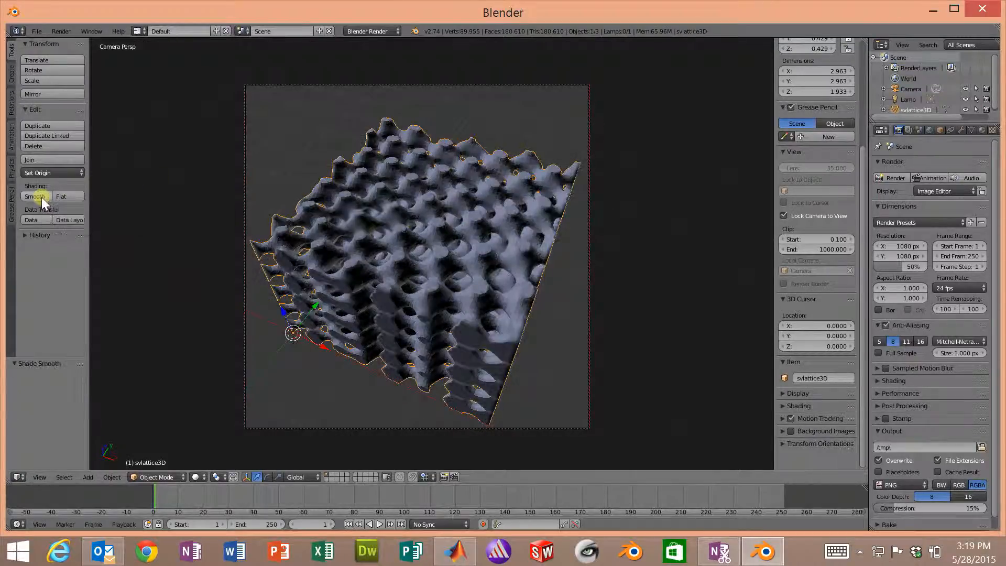
click(35, 196)
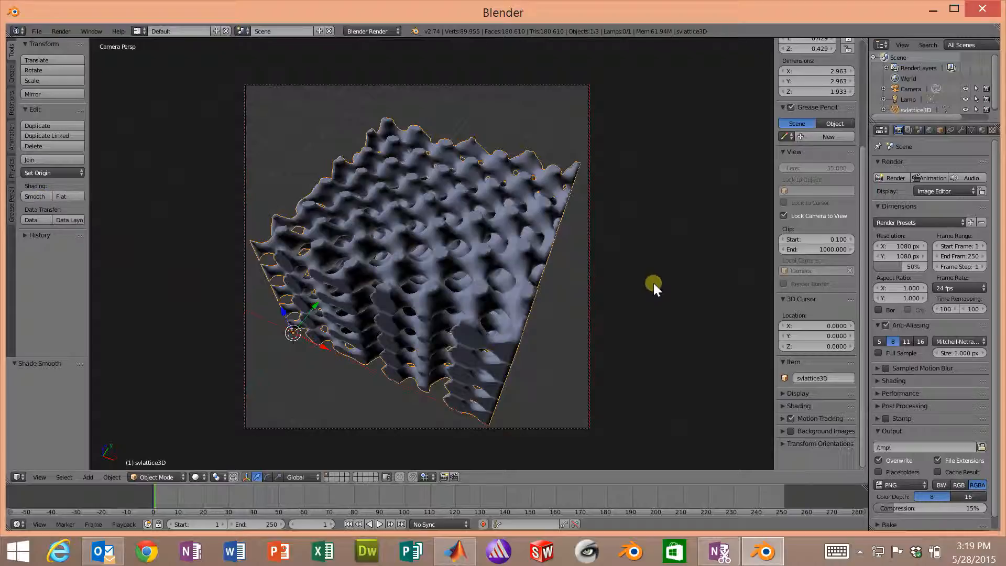
click(38, 477)
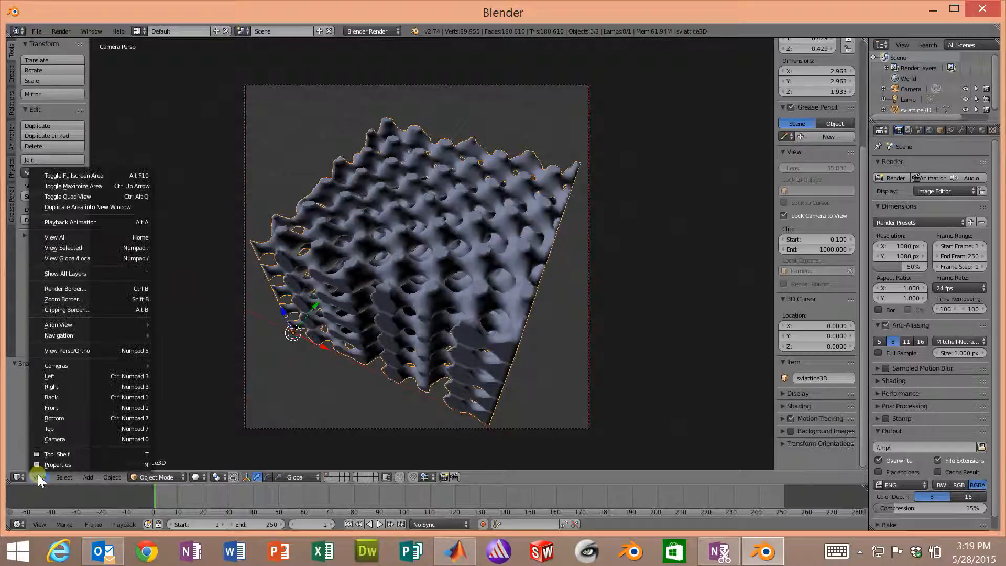
mouse_move(69, 405)
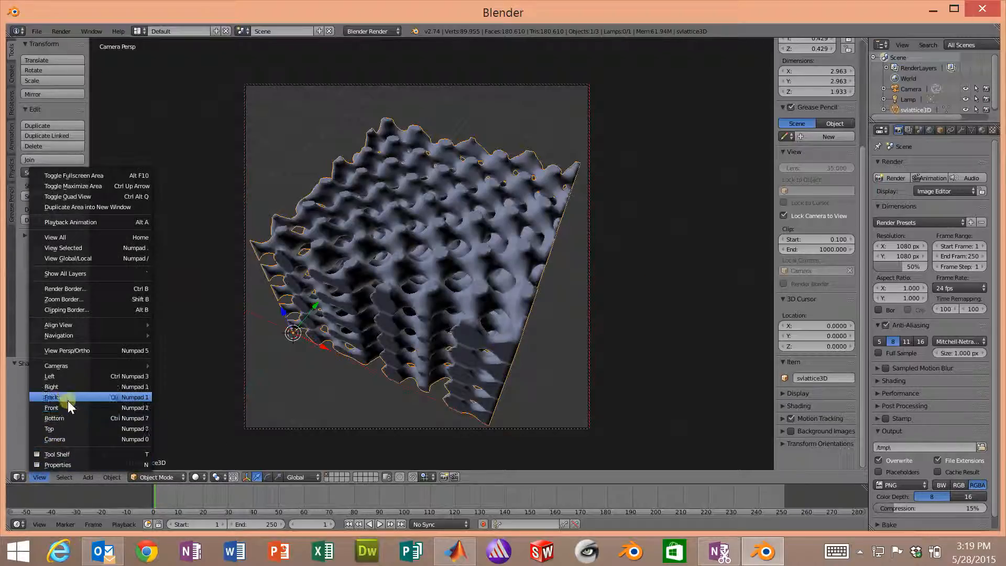
click(51, 396)
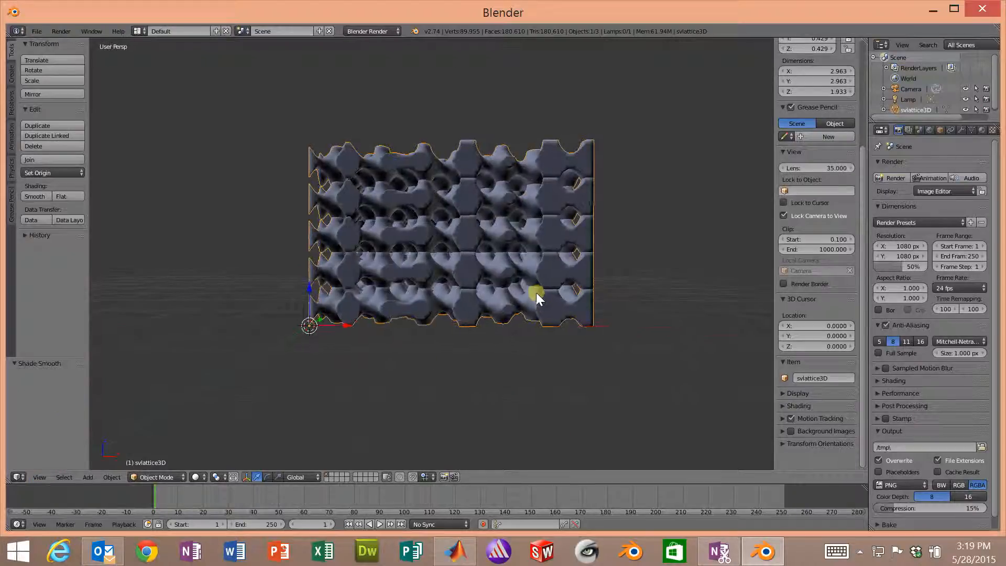
drag(535, 298, 484, 363)
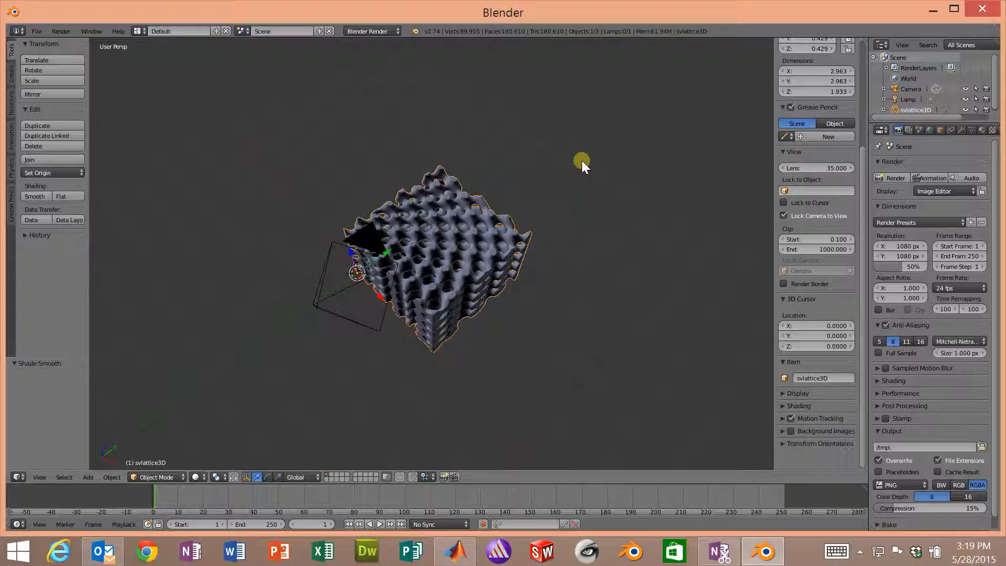
- Move the lamp beside the camera, test-render the lighting, and select the lattice
click(581, 159)
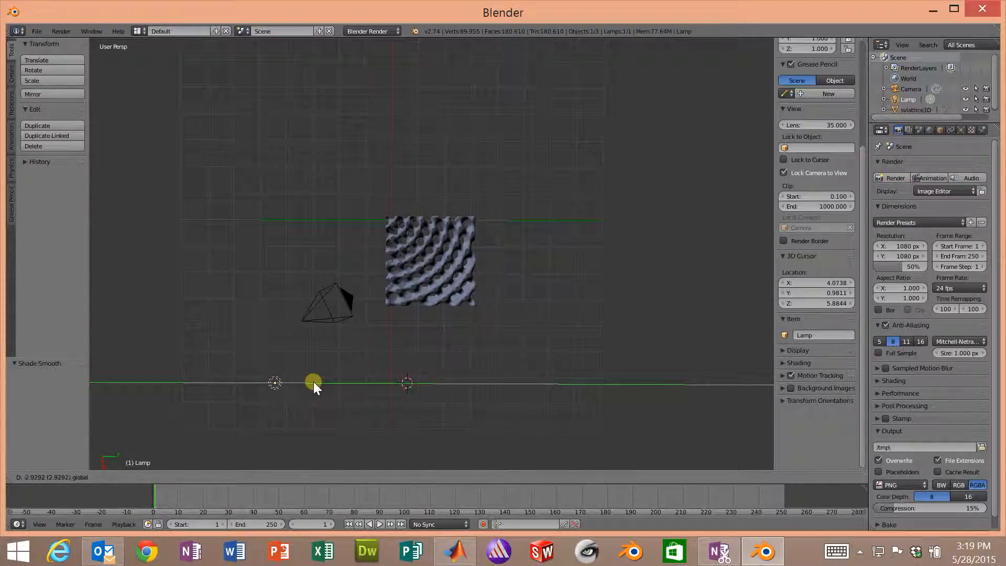
drag(313, 379, 276, 358)
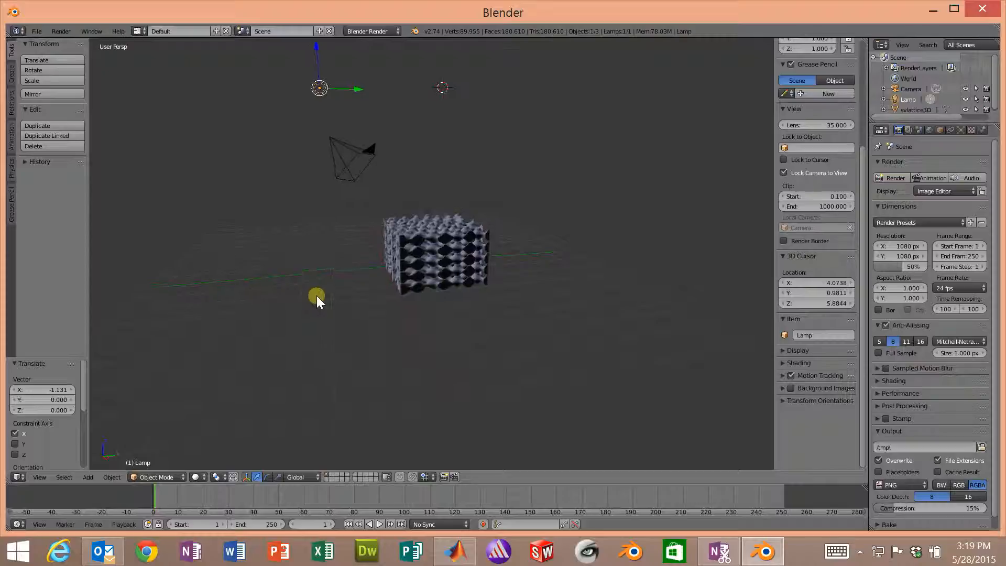
drag(319, 302, 526, 231)
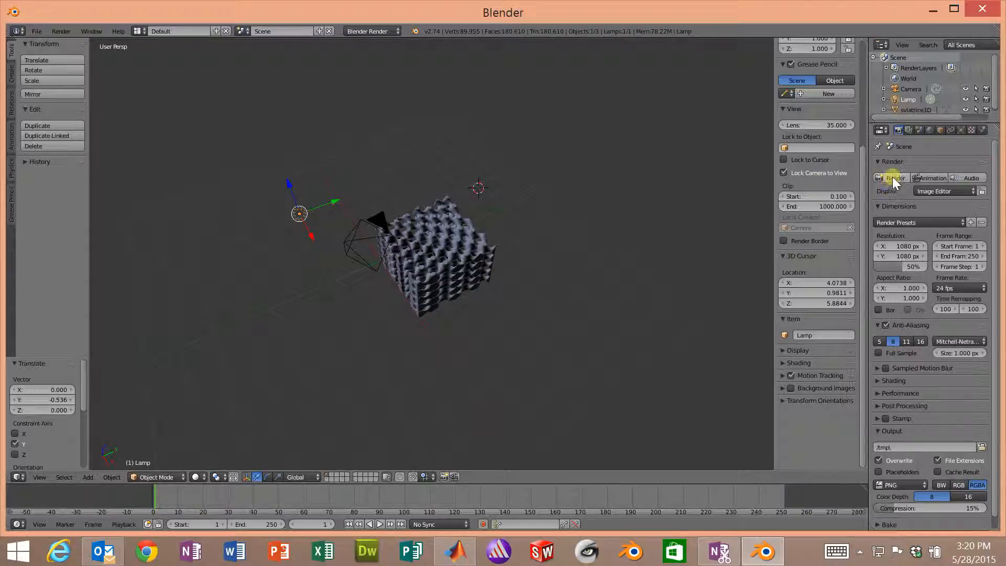
click(891, 178)
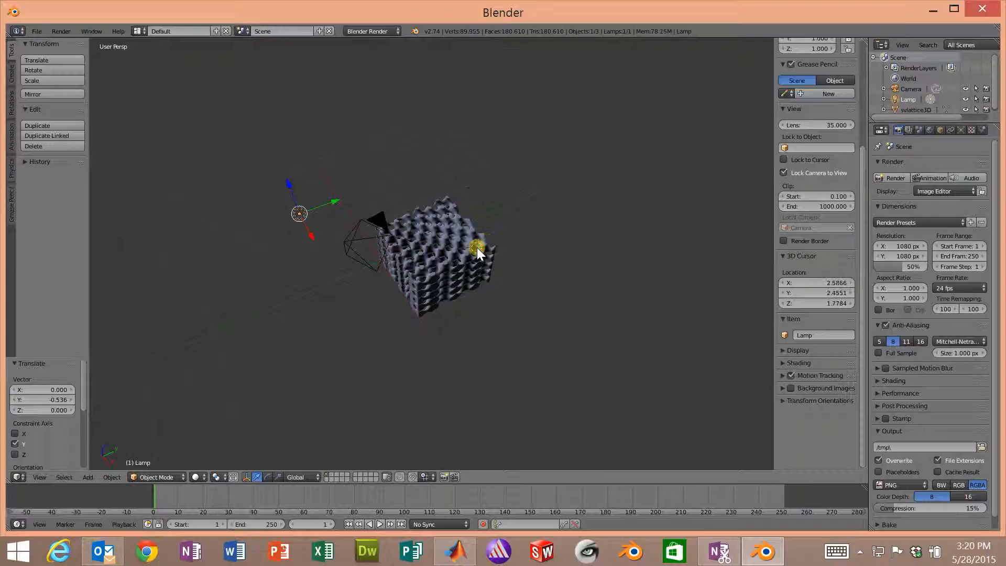
click(443, 257)
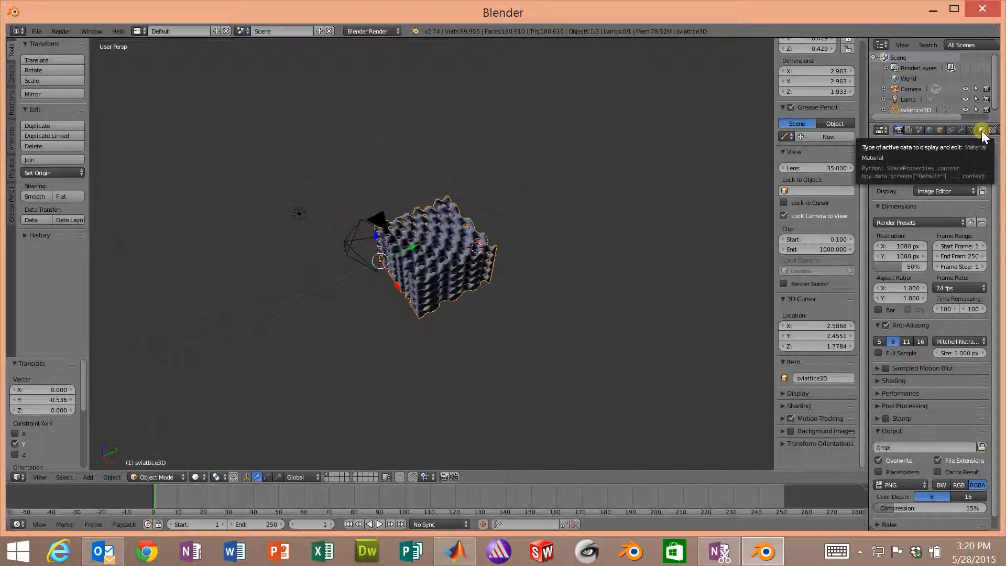
- Create a new material for the lattice and choose a green diffuse colour
click(980, 130)
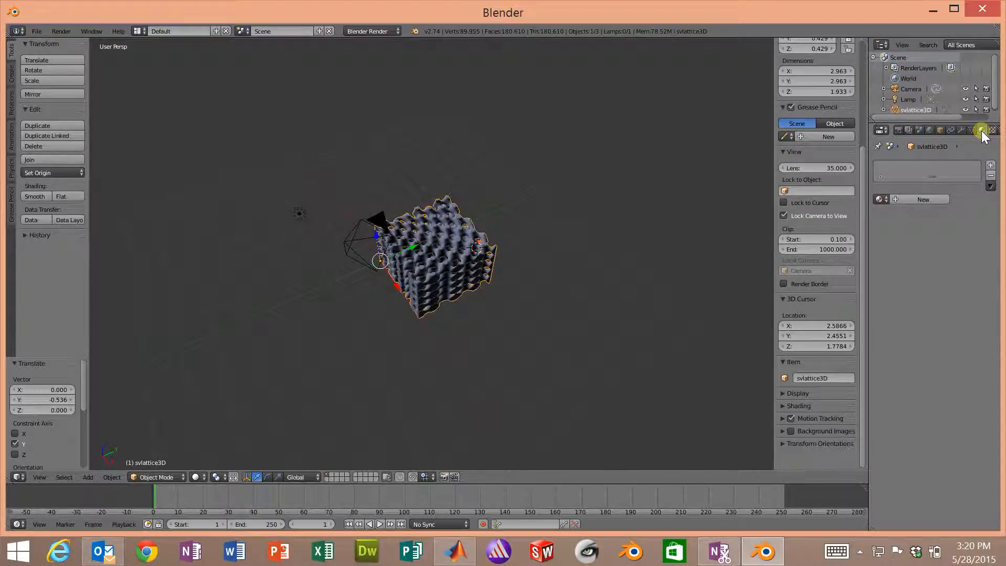
click(980, 131)
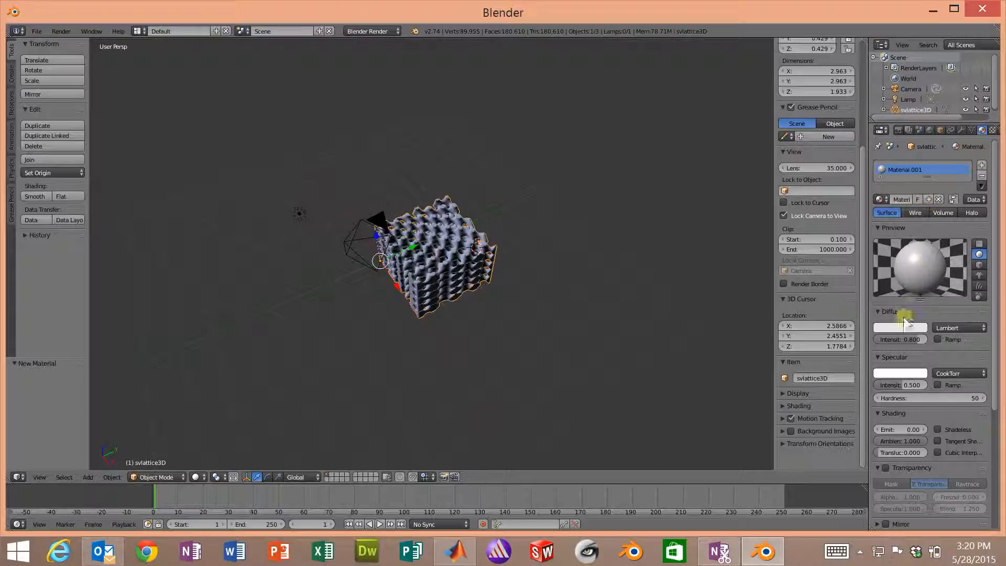
click(897, 327)
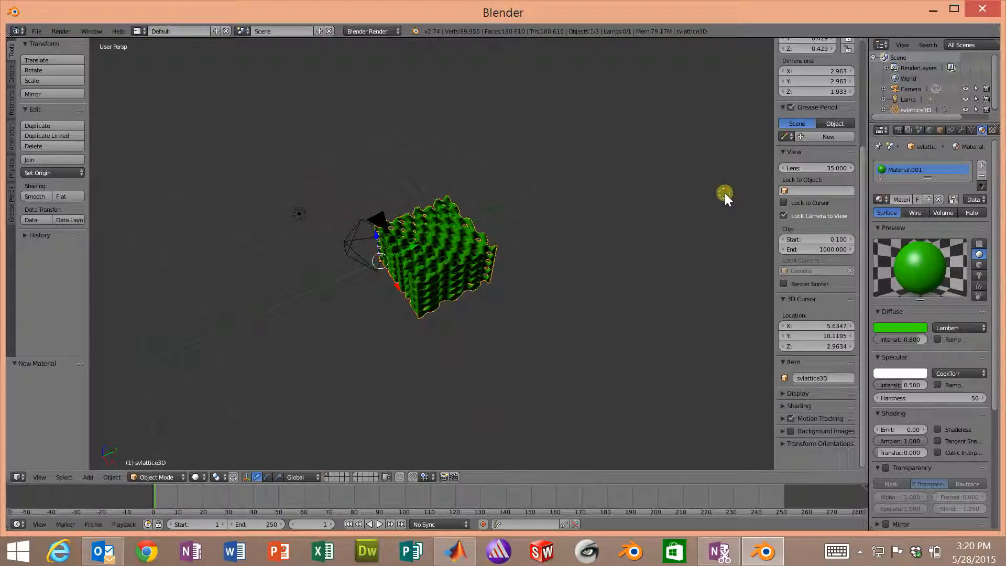
- Render the green lattice, then enable material transparency with alpha 0.5
click(879, 131)
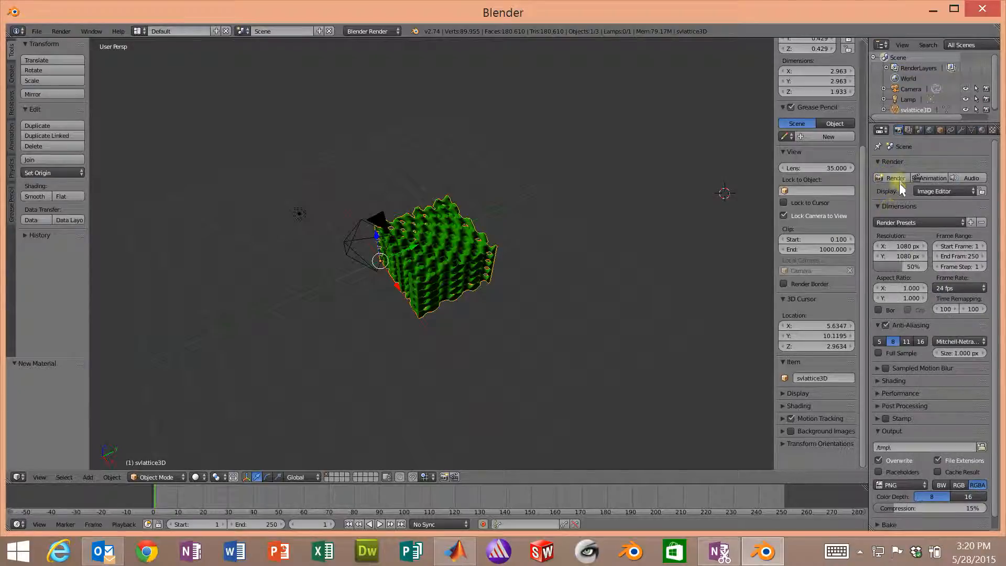
click(895, 178)
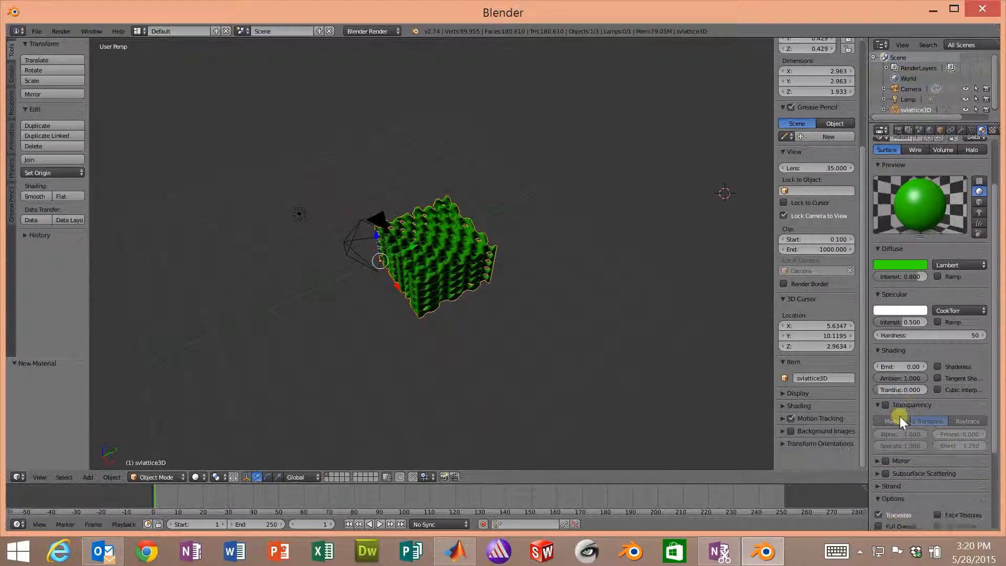
click(885, 383)
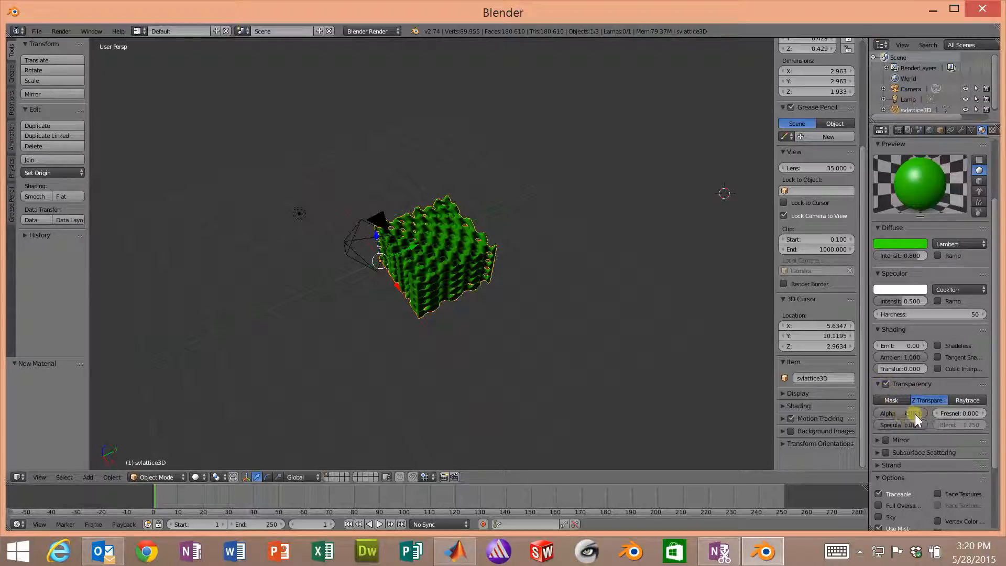
mouse_move(910, 413)
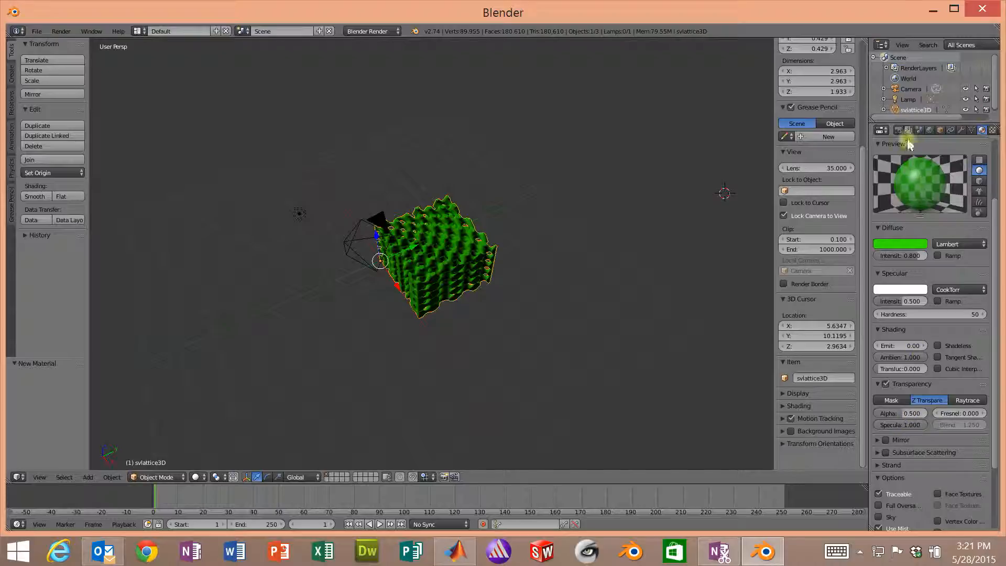
- Render the scene with the transparent green material, then return to the material settings
click(879, 131)
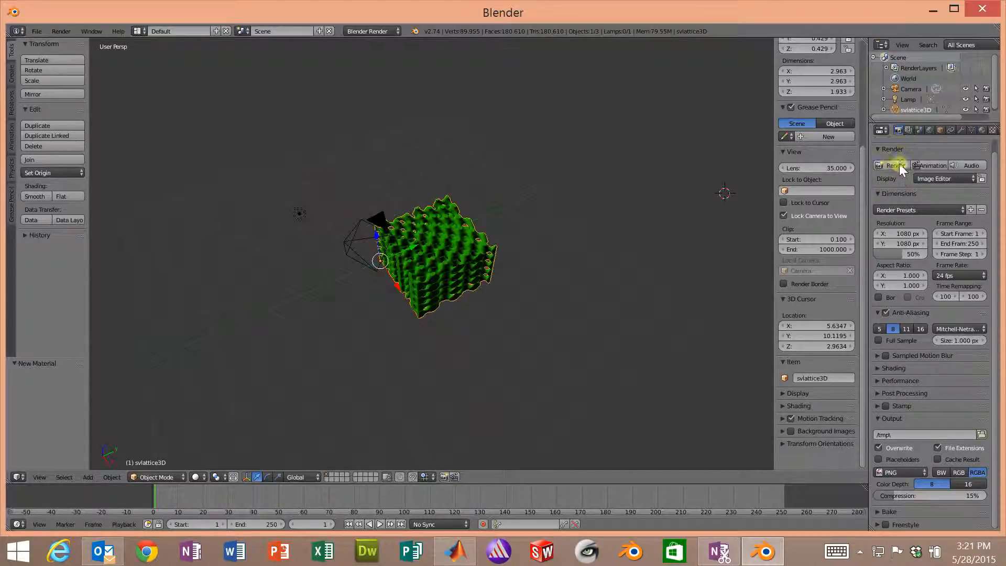
click(891, 165)
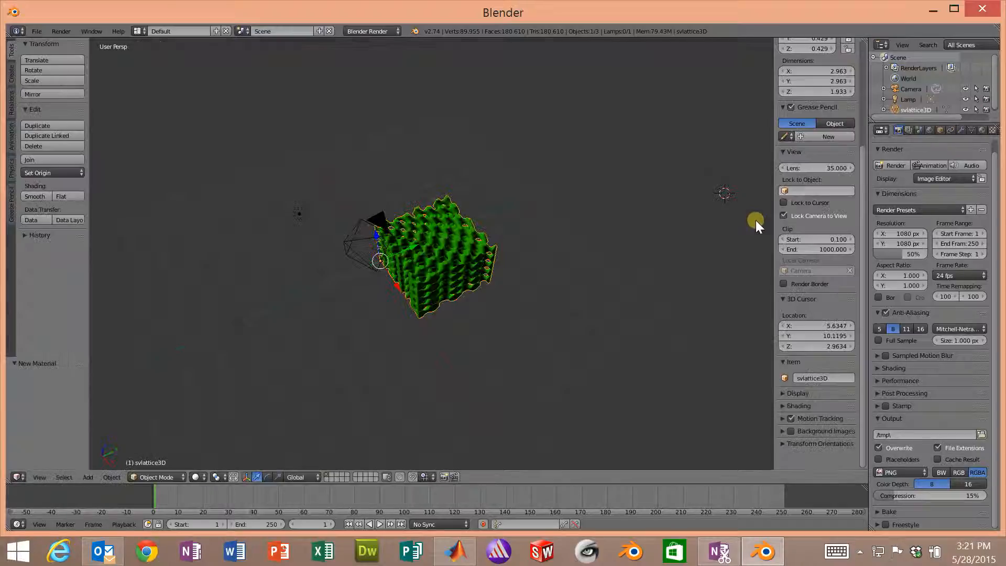
click(895, 130)
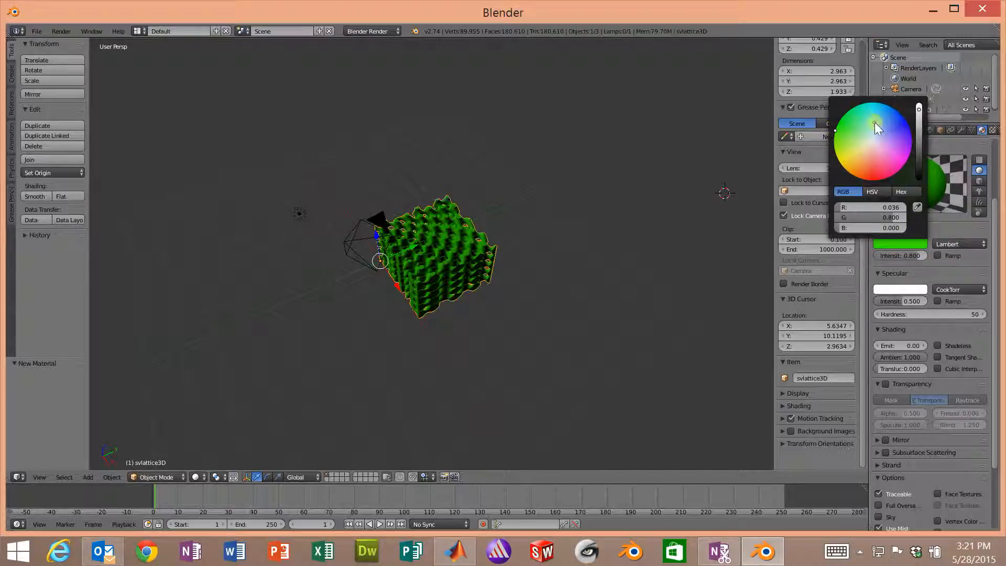
- Change the diffuse colour to dark grayish blue (R 0.118, G 0.095, B 0.376)
click(908, 114)
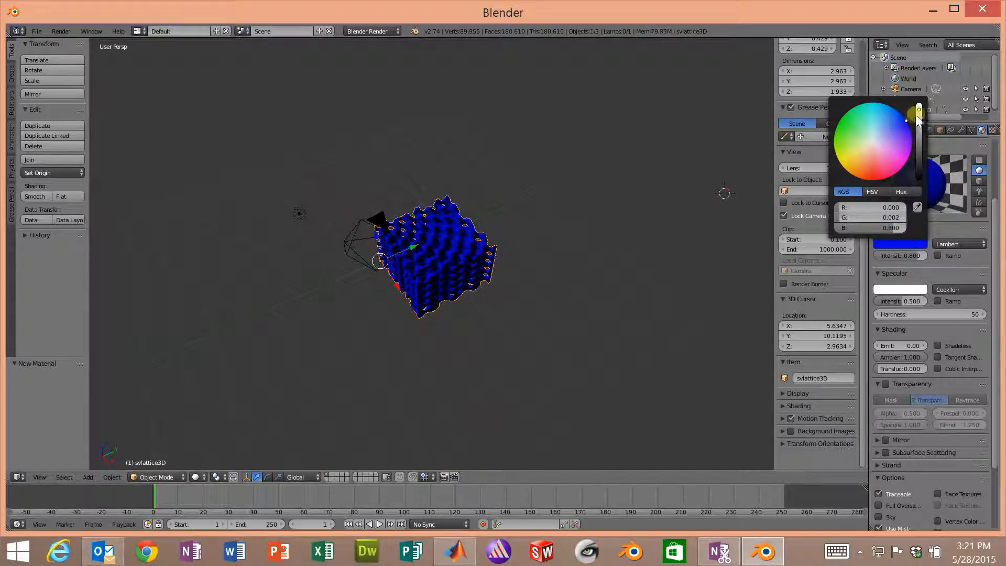
click(897, 128)
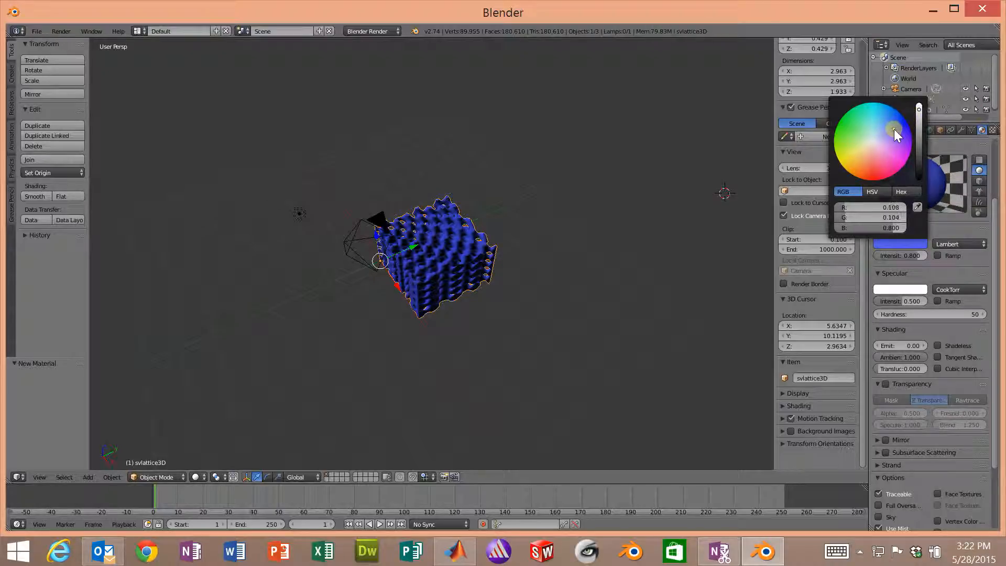
drag(895, 132, 918, 126)
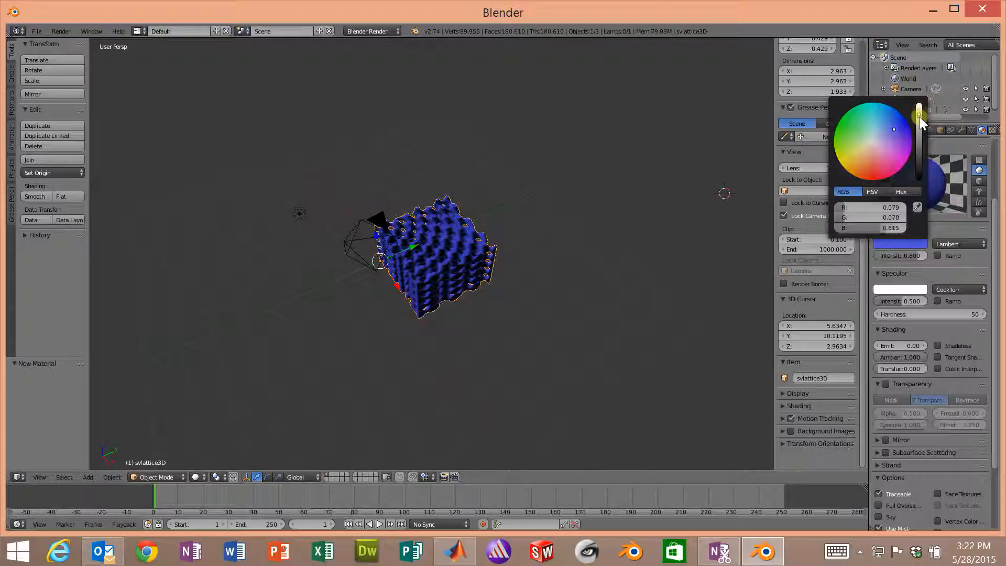
drag(919, 120, 919, 130)
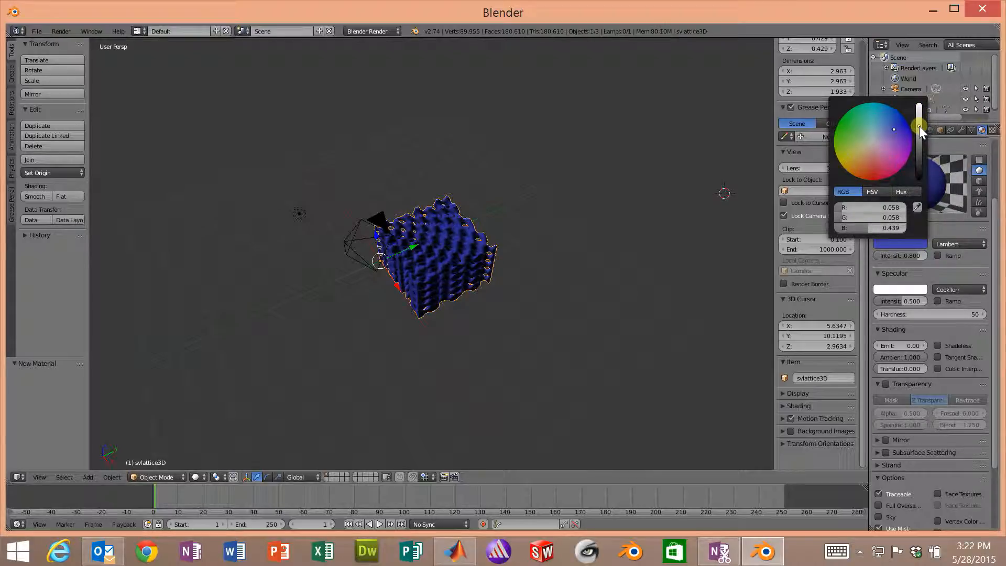
drag(918, 131, 918, 125)
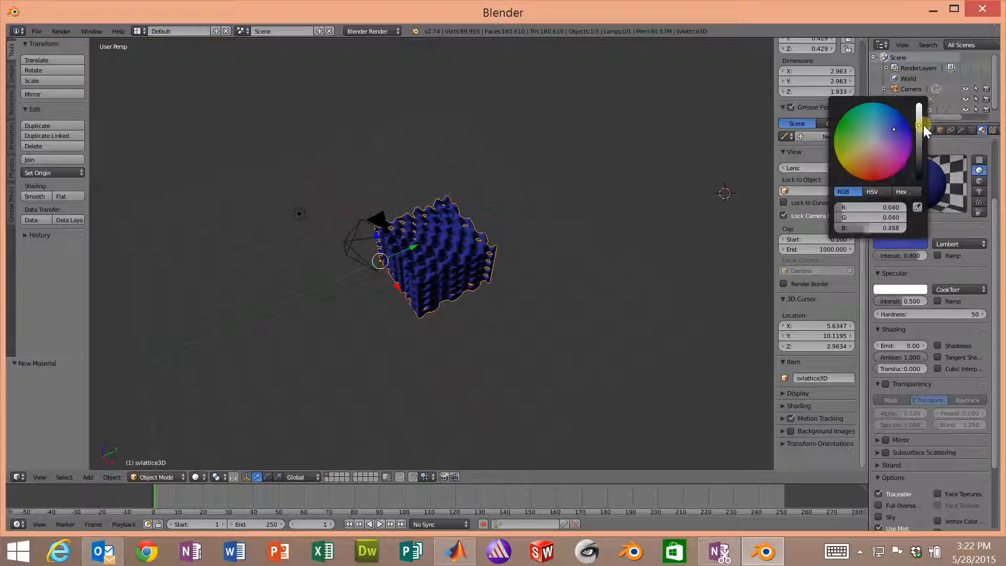
click(886, 140)
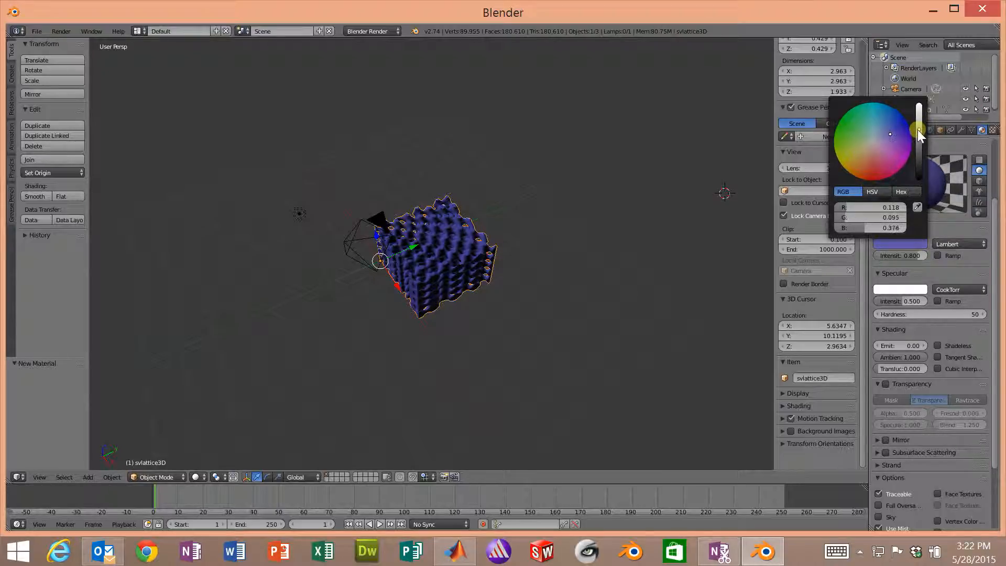
click(881, 131)
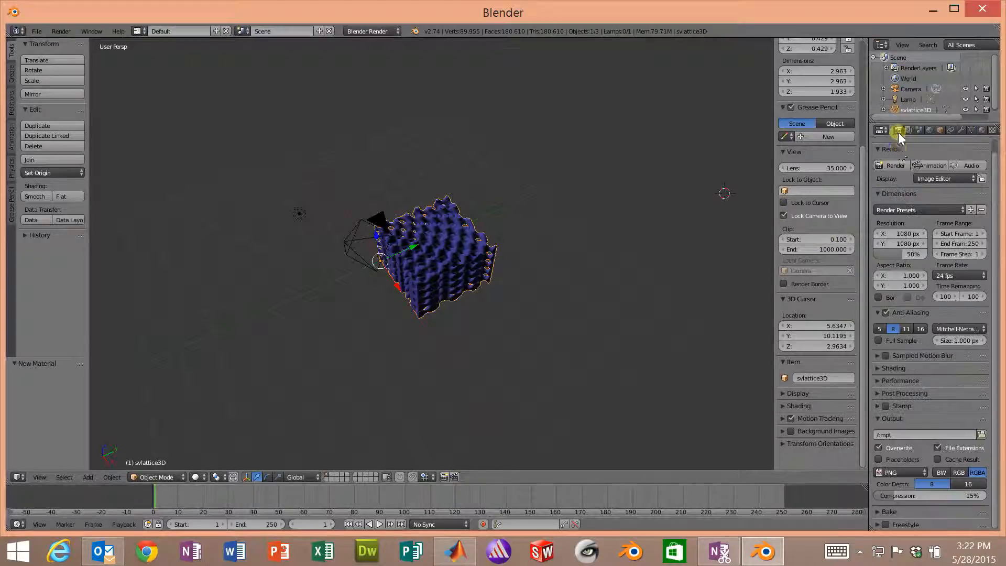
- Render the dark grayish-blue lattice stack against the white background
click(894, 165)
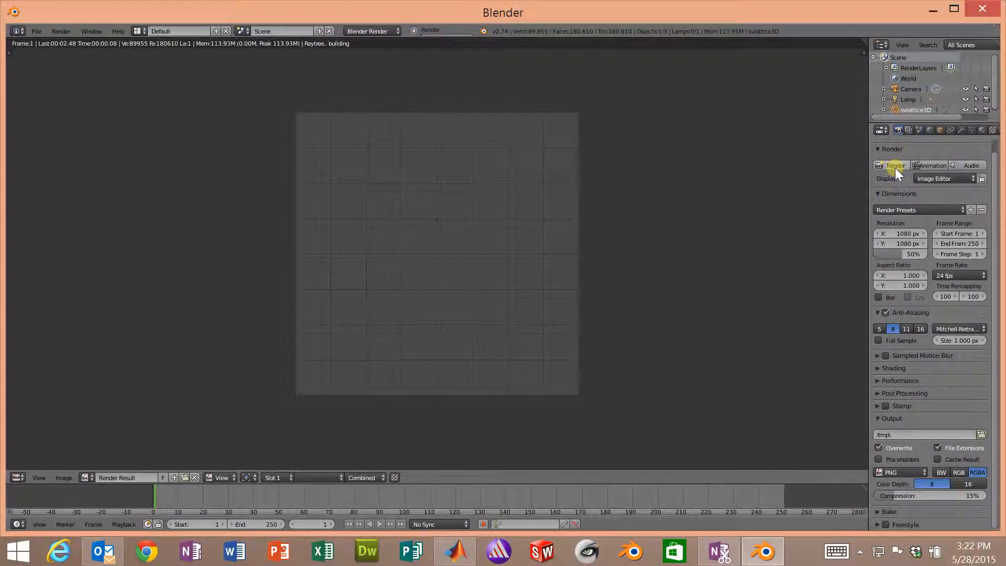
click(895, 165)
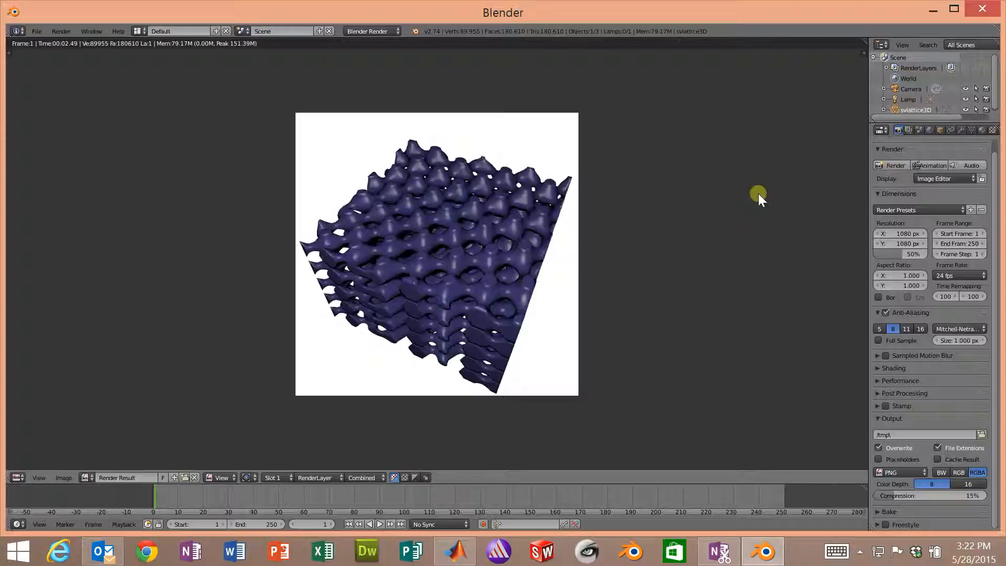